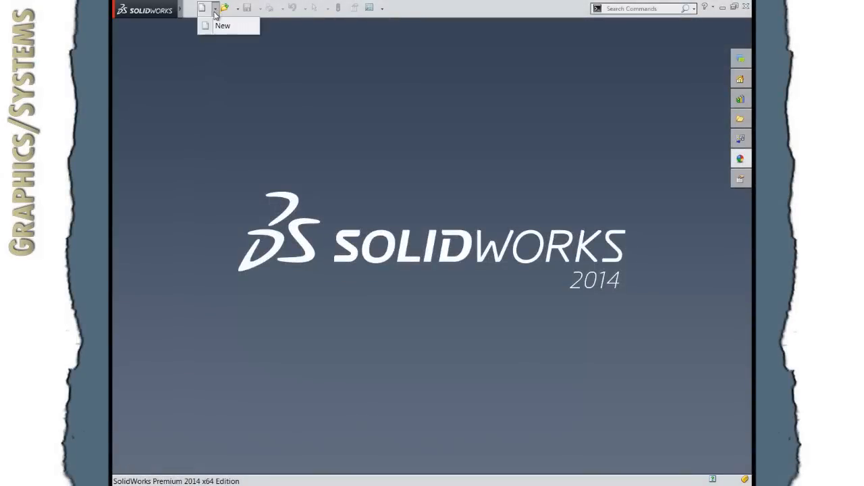
Step: Create a new blank part document from the Part template
left_click(204, 26)
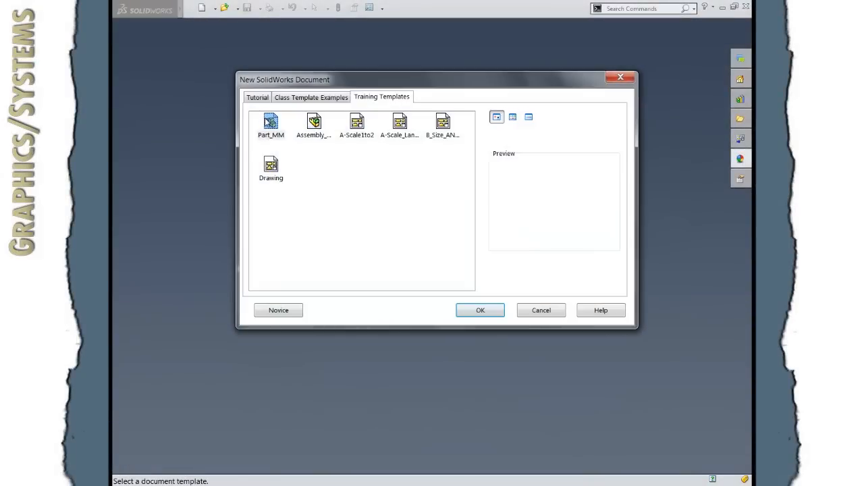
left_click(481, 309)
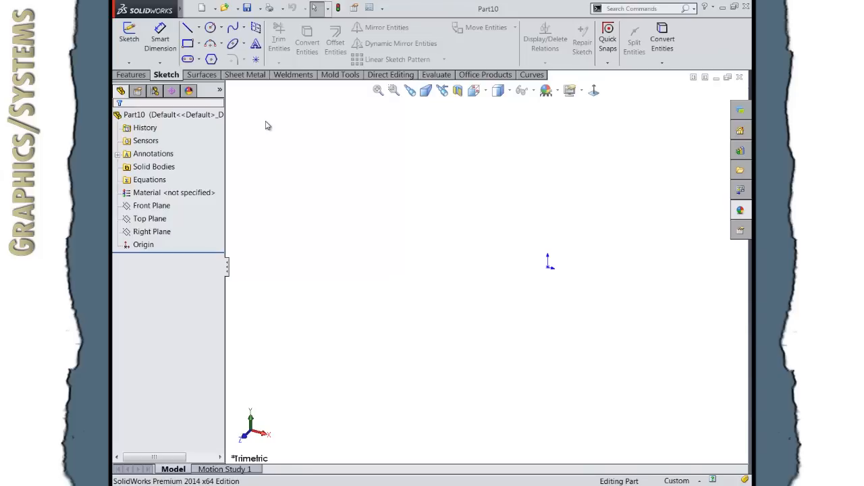
Step: Start a sketch on the Front Plane and pick the spline tool for the profile curve
left_click(173, 192)
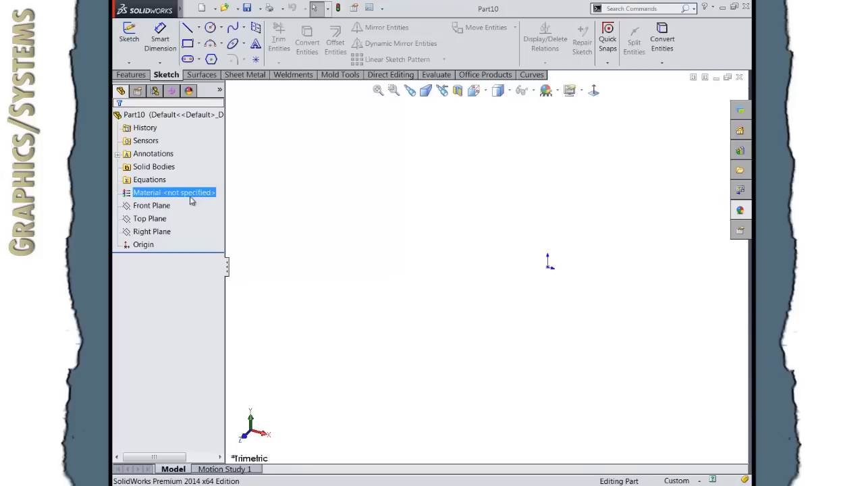
left_click(152, 205)
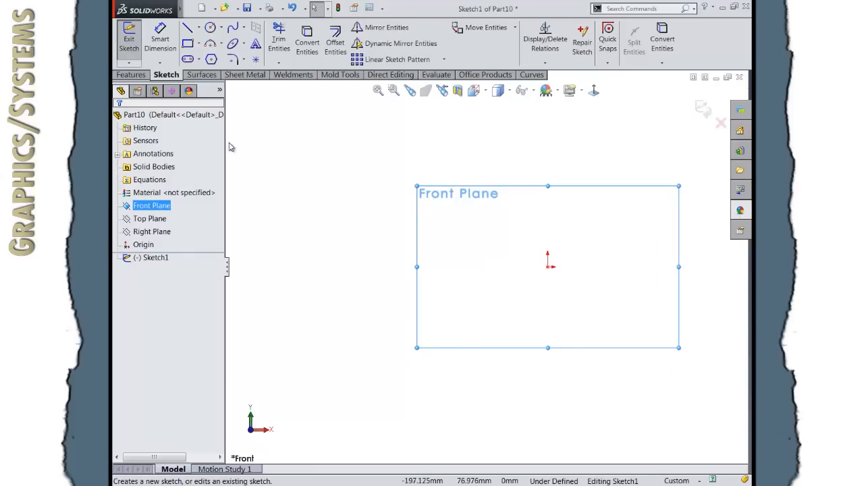
mouse_move(235, 29)
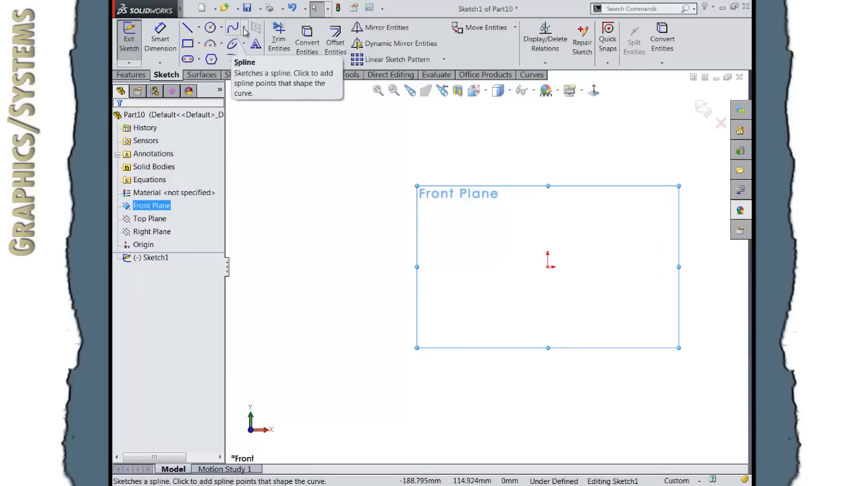
left_click(243, 27)
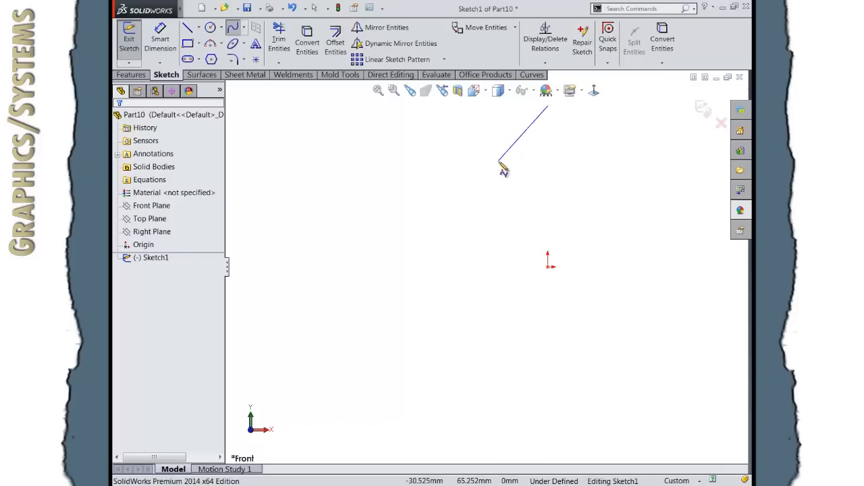
mouse_move(500, 178)
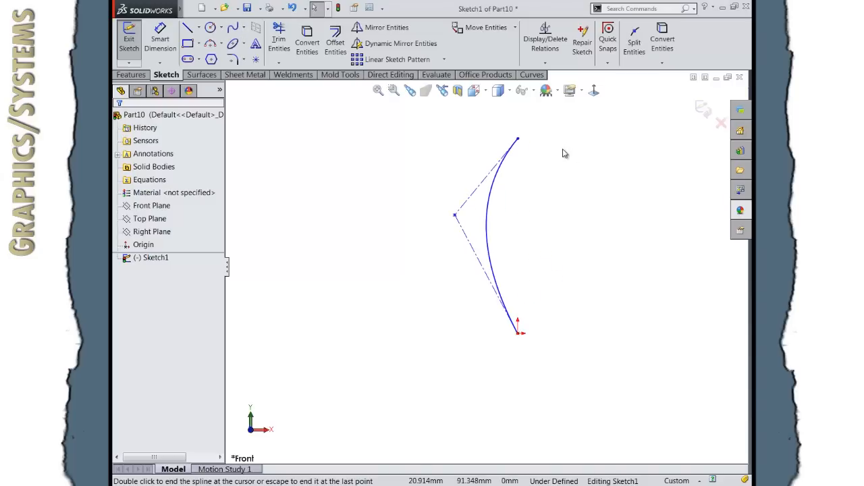
mouse_move(554, 163)
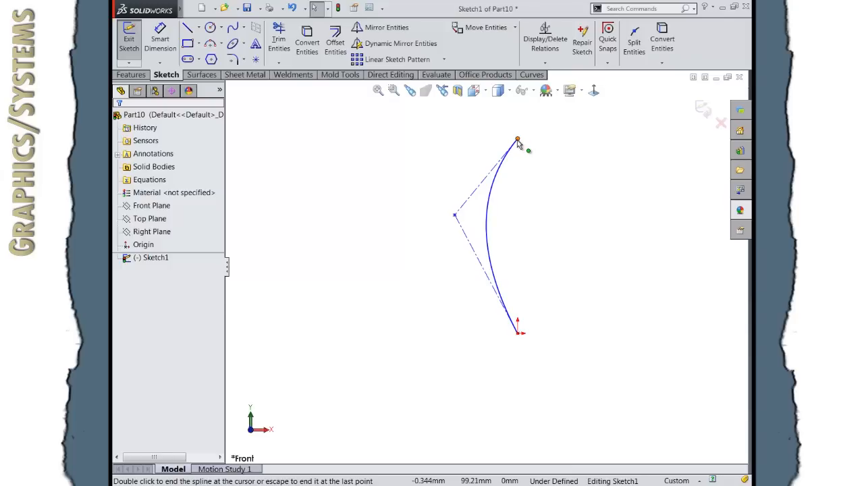
Step: Drag the spline's control vertex so the curve bows left and flattens near the origin
left_click(519, 139)
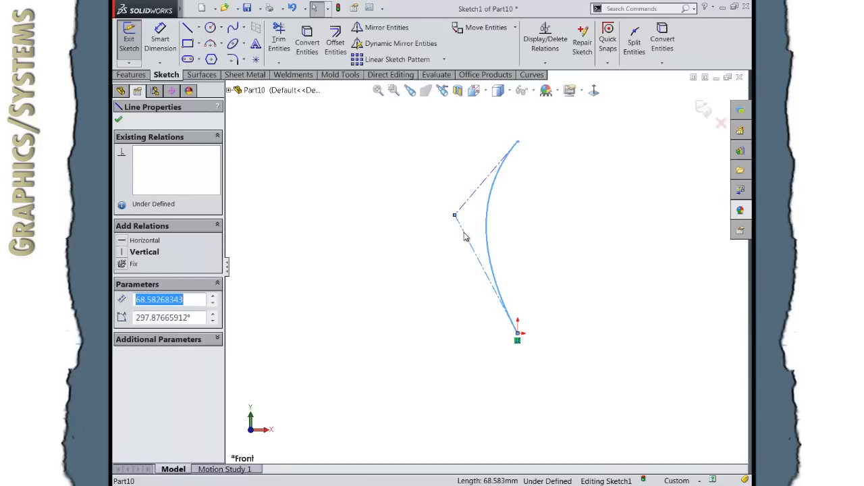
left_click_drag(453, 216, 452, 221)
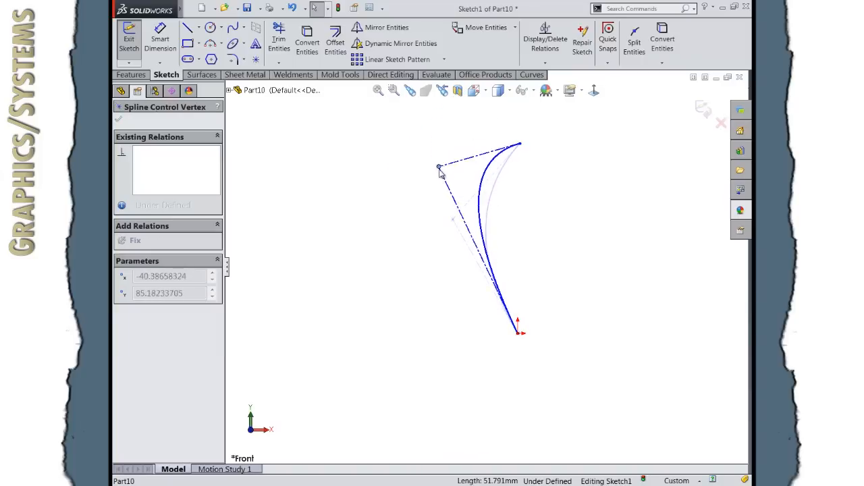
left_click_drag(439, 168, 447, 267)
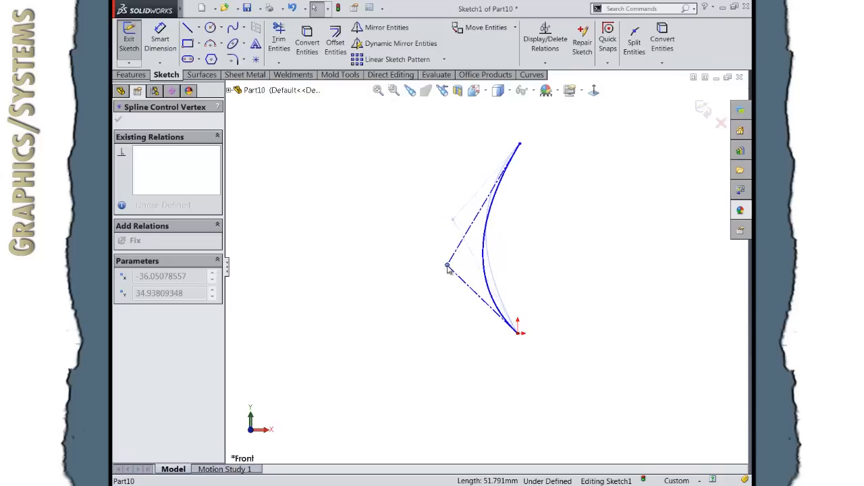
left_click_drag(449, 268, 448, 277)
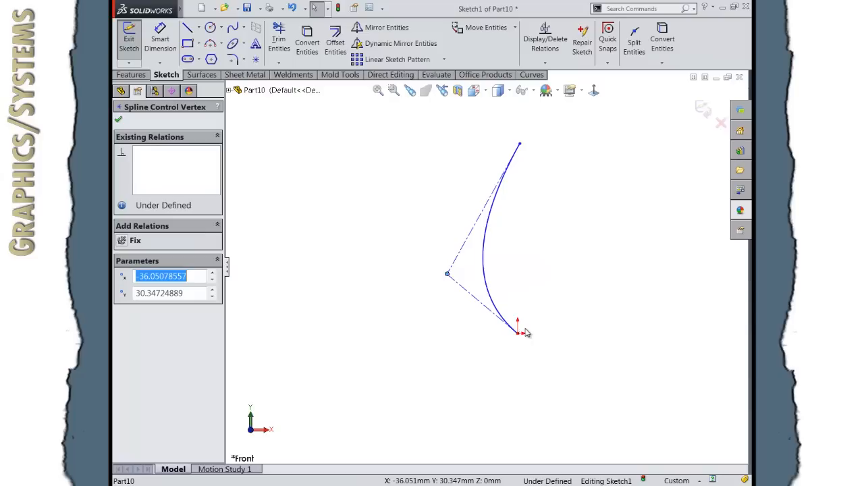
mouse_move(526, 341)
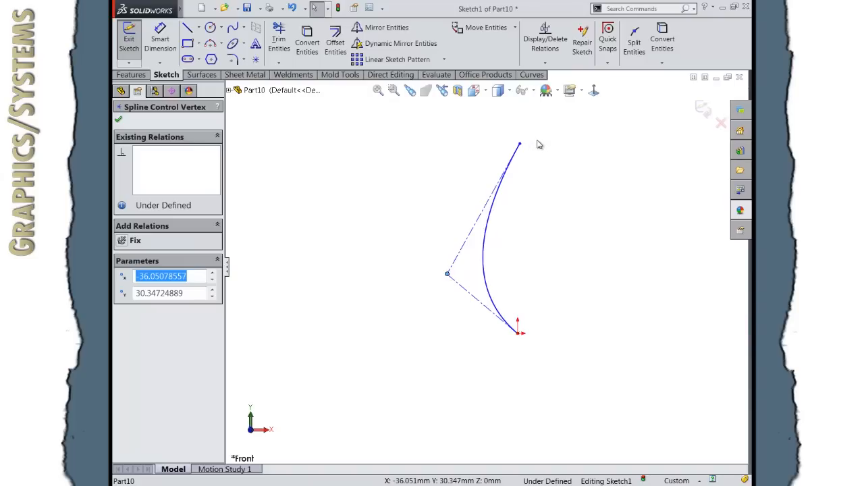
mouse_move(523, 214)
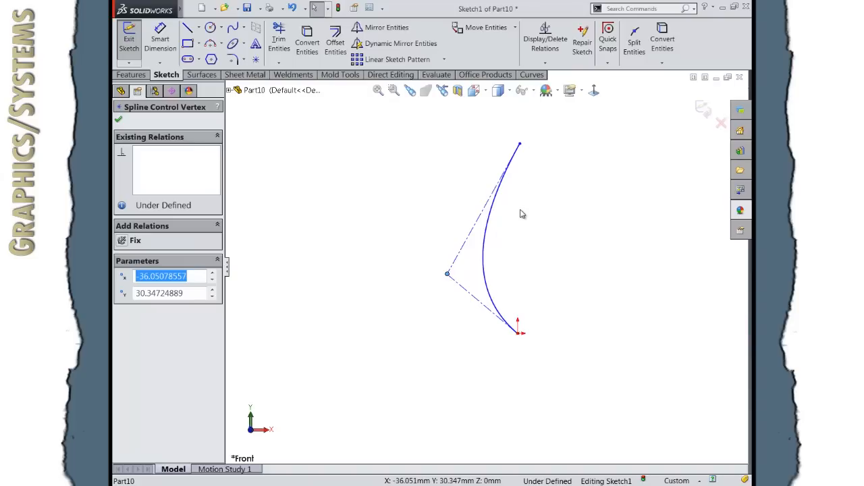
mouse_move(459, 280)
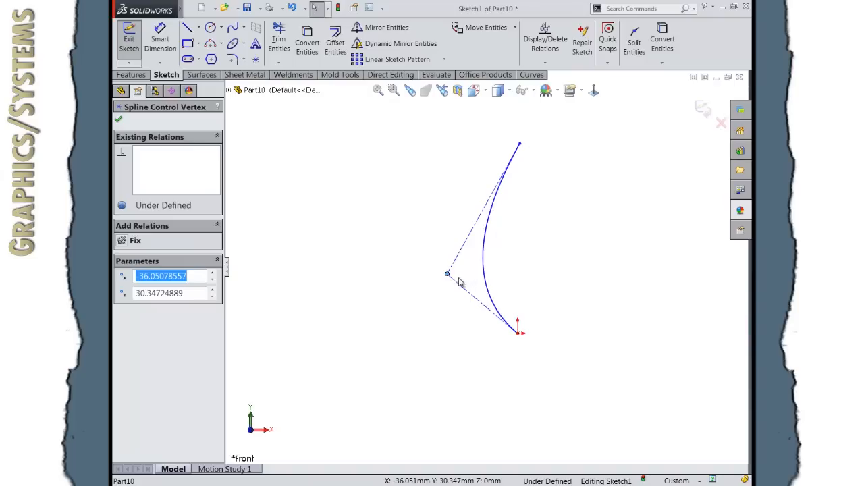
left_click_drag(446, 273, 443, 223)
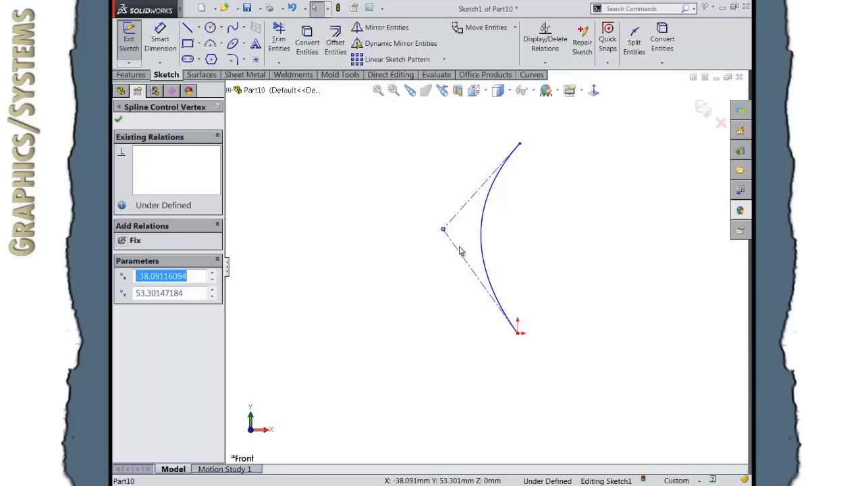
left_click_drag(443, 230, 446, 335)
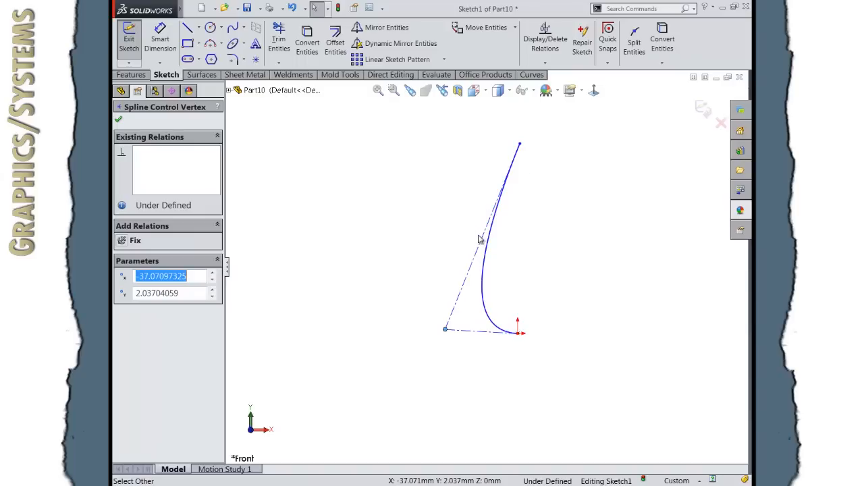
mouse_move(511, 151)
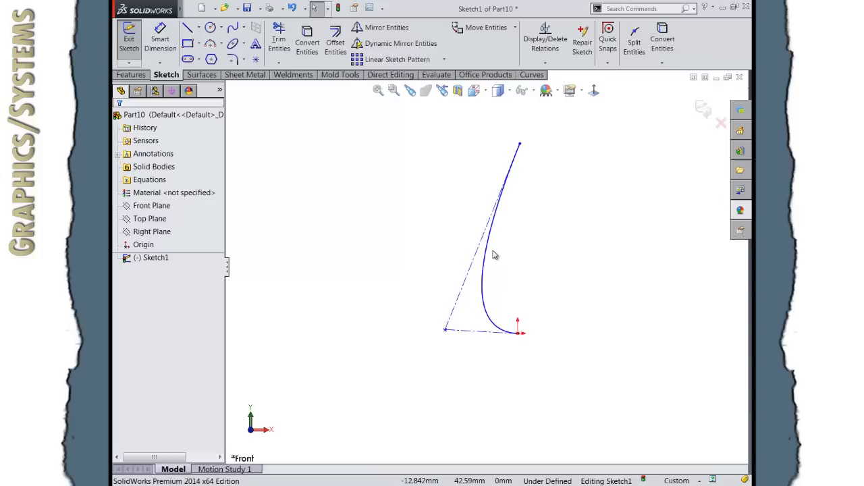
Step: Insert an extra control vertex on the spline
left_click(492, 257)
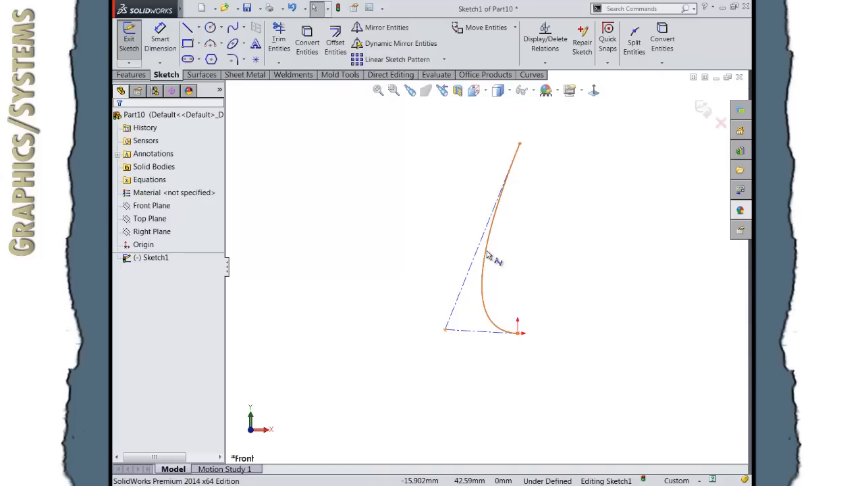
right_click(489, 257)
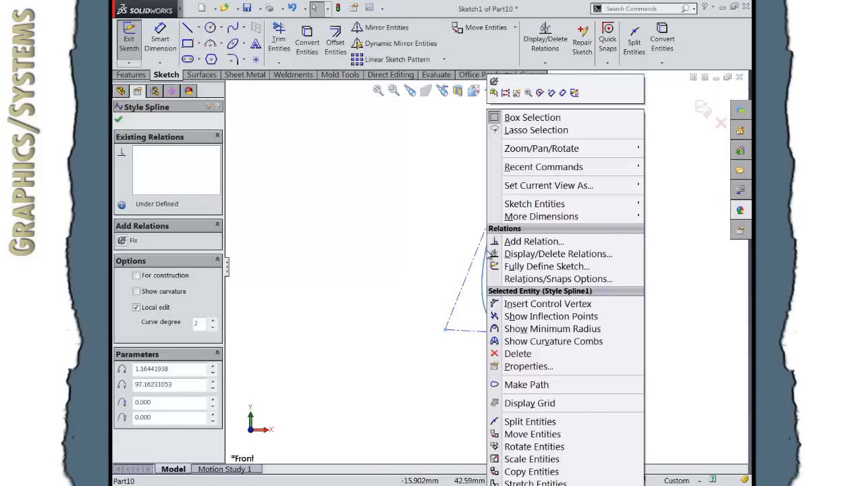
mouse_move(548, 303)
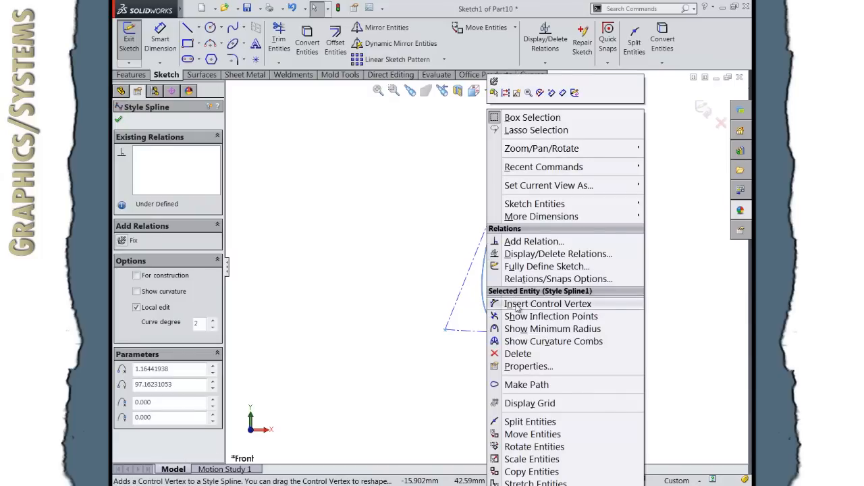
left_click(547, 304)
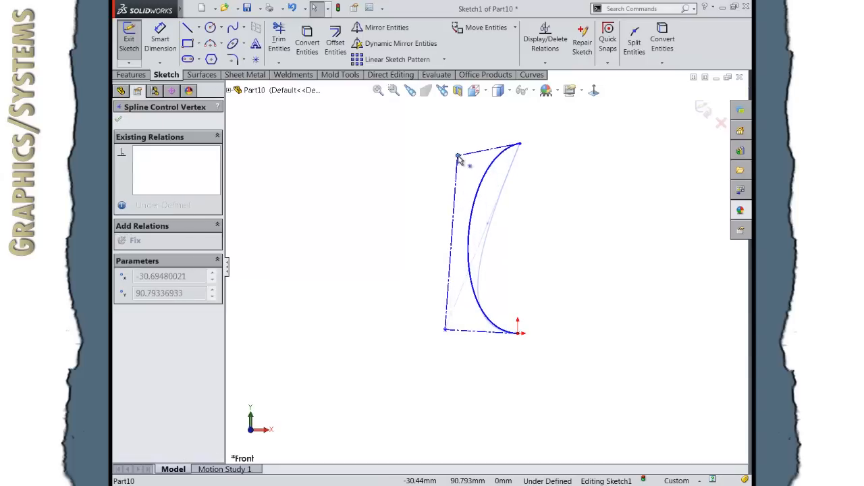
Step: Level the new vertex with the top end and the lower vertex with the origin
left_click_drag(459, 159, 483, 151)
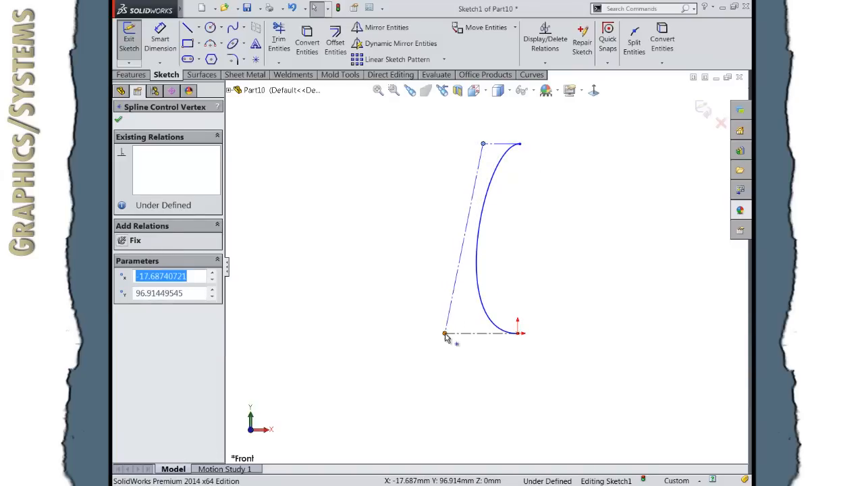
left_click_drag(444, 335, 462, 335)
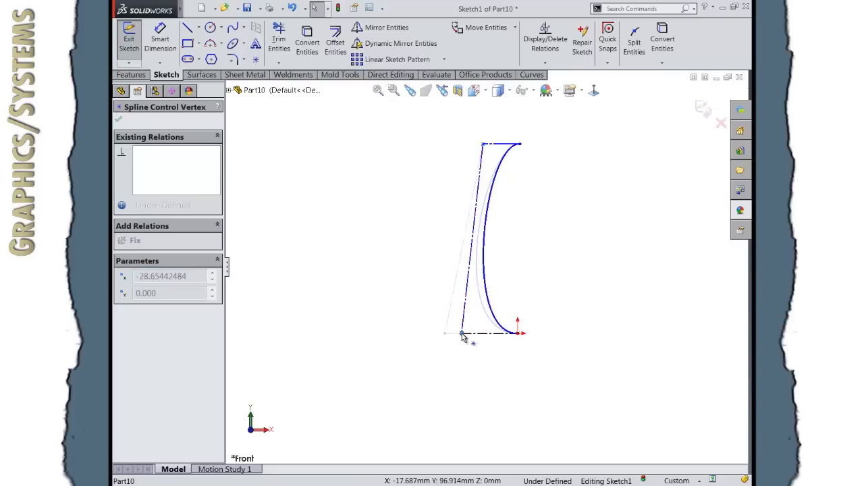
left_click_drag(462, 335, 440, 335)
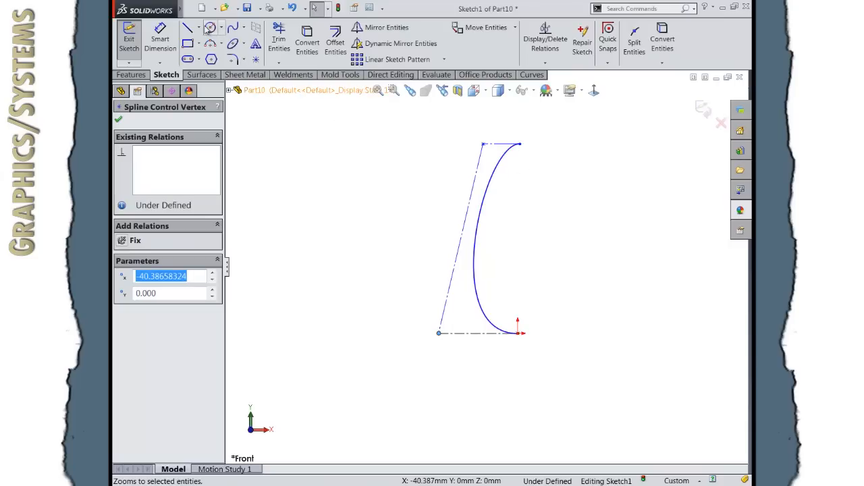
left_click(194, 27)
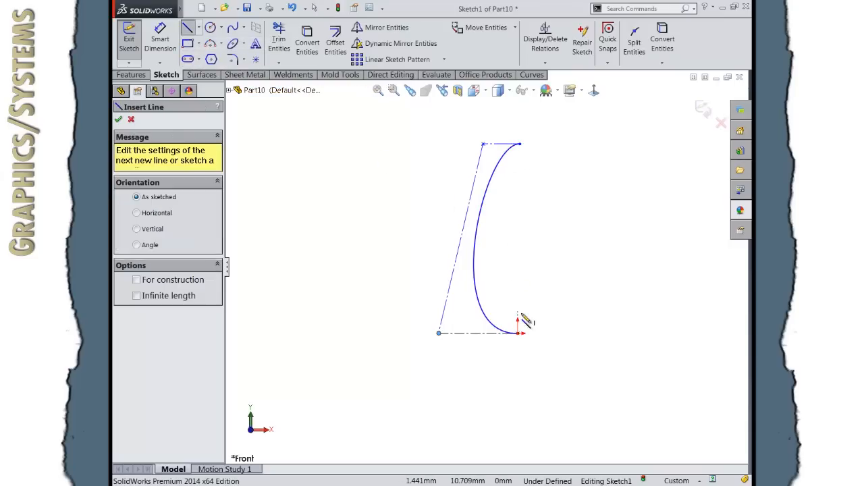
left_click_drag(519, 331, 520, 143)
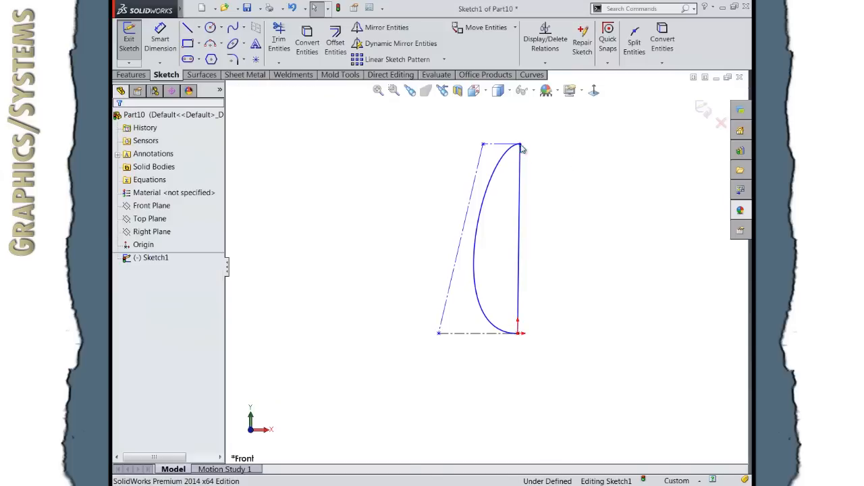
left_click(130, 74)
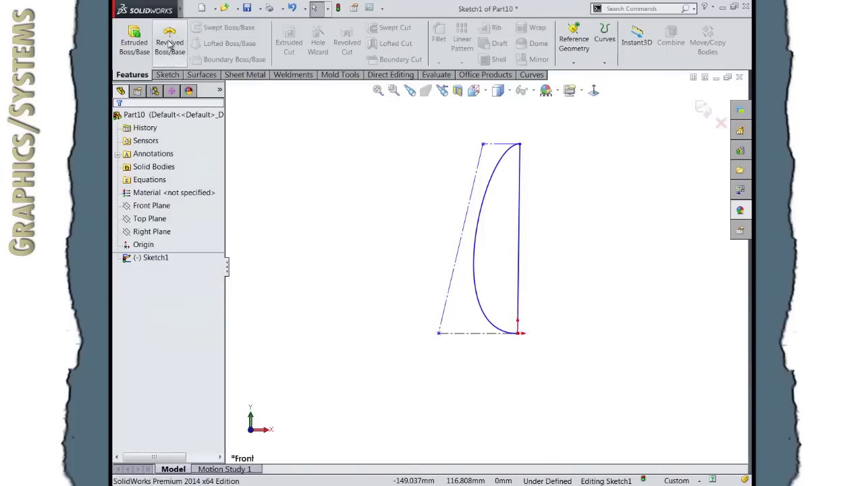
left_click(170, 37)
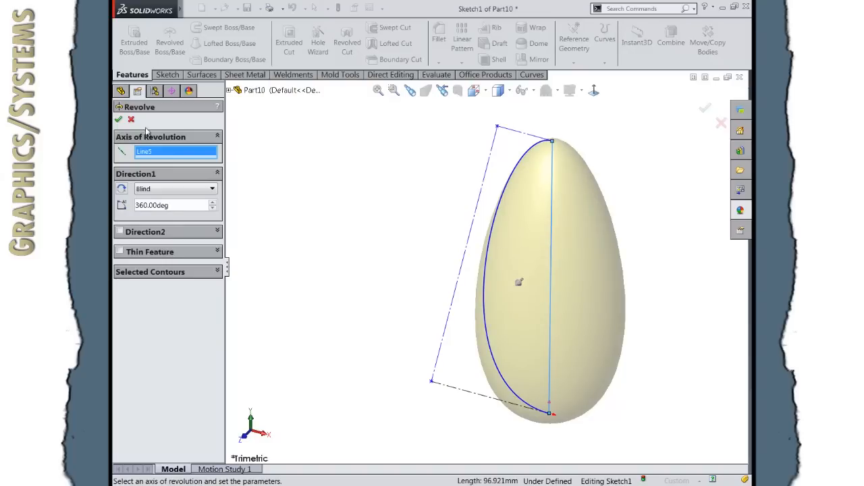
left_click(117, 118)
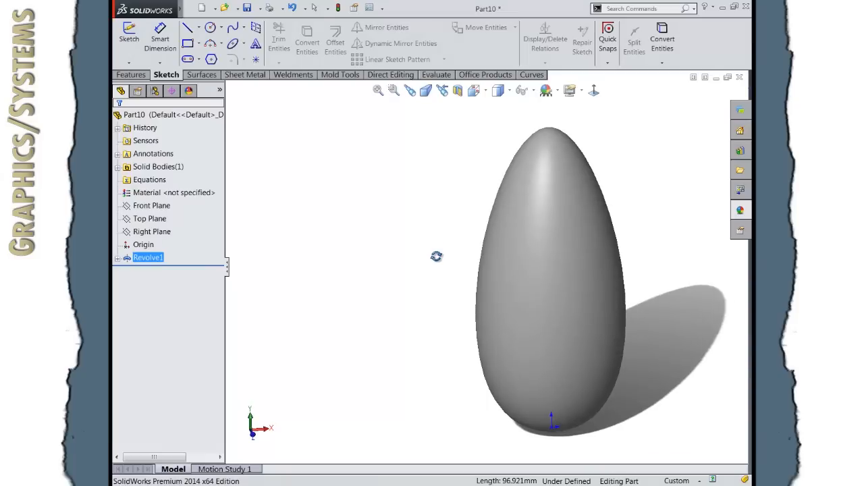
mouse_move(315, 297)
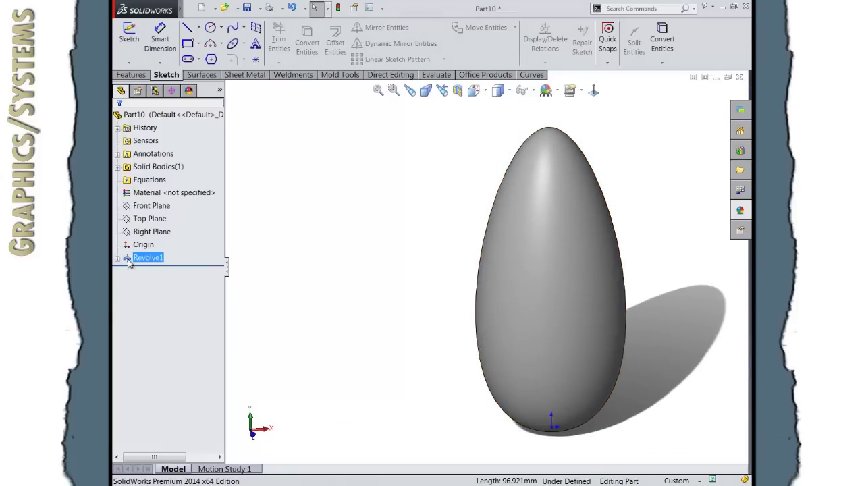
Step: Edit Revolve1's sketch and move the top profile point for a shorter, rounder egg
left_click(145, 256)
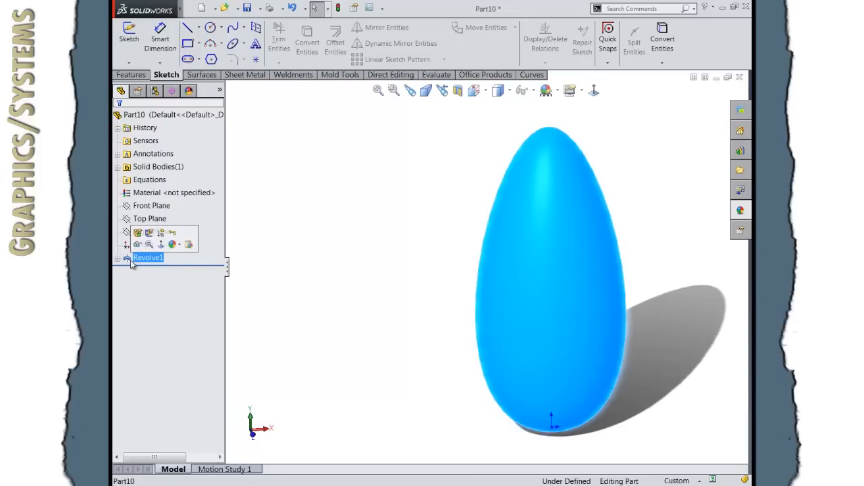
double_click(146, 256)
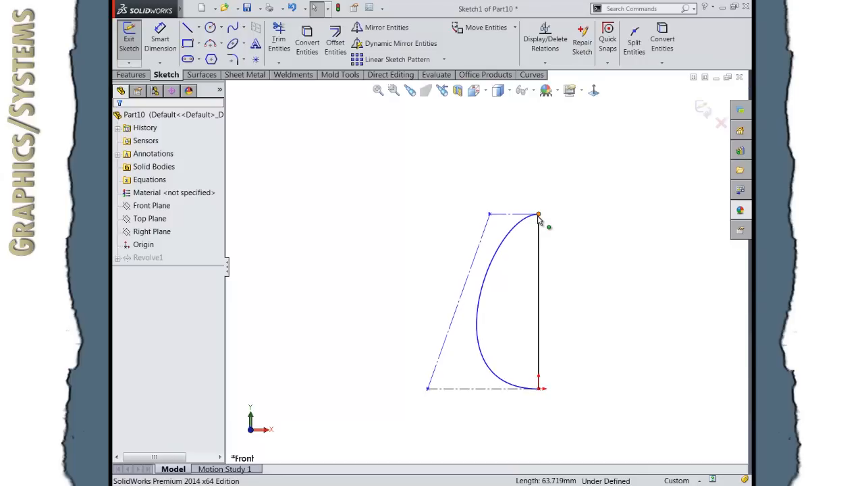
left_click(539, 215)
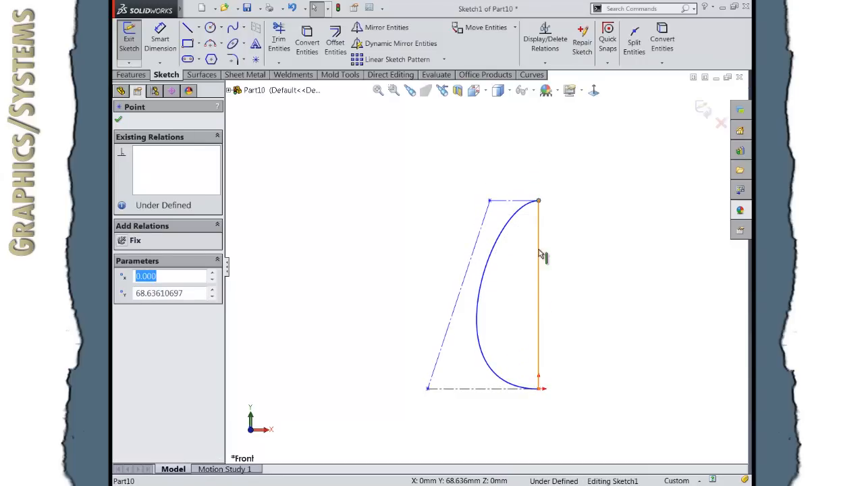
mouse_move(544, 248)
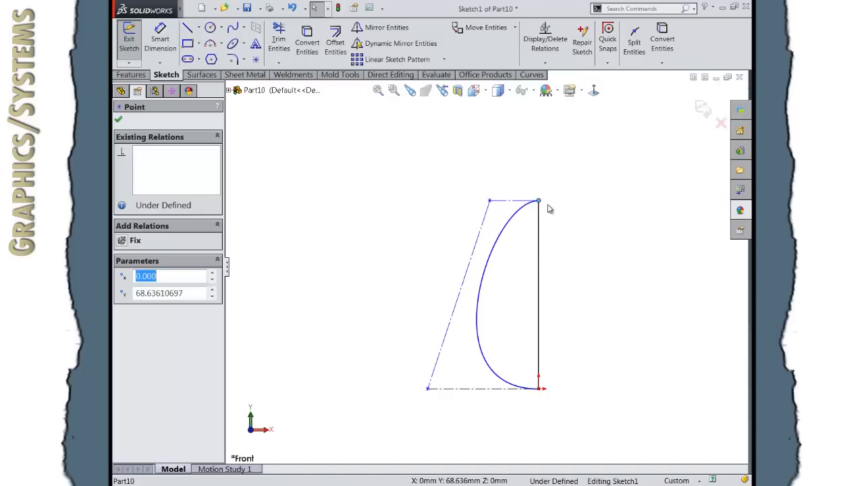
mouse_move(492, 203)
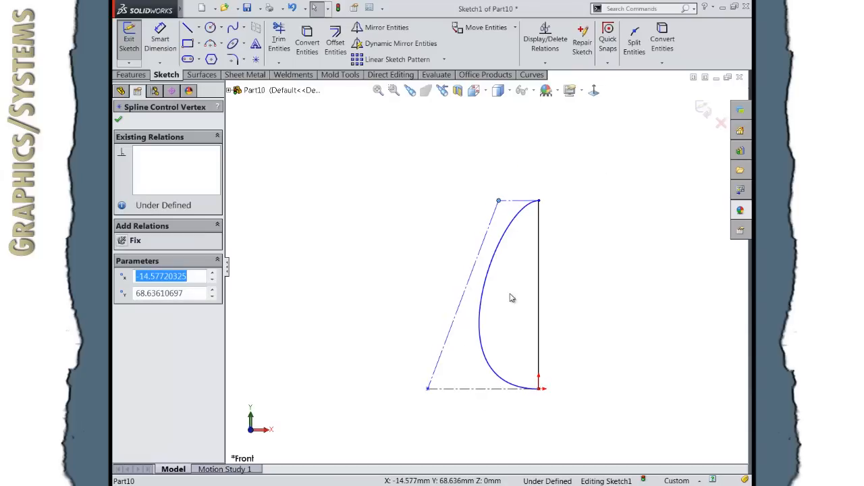
mouse_move(678, 114)
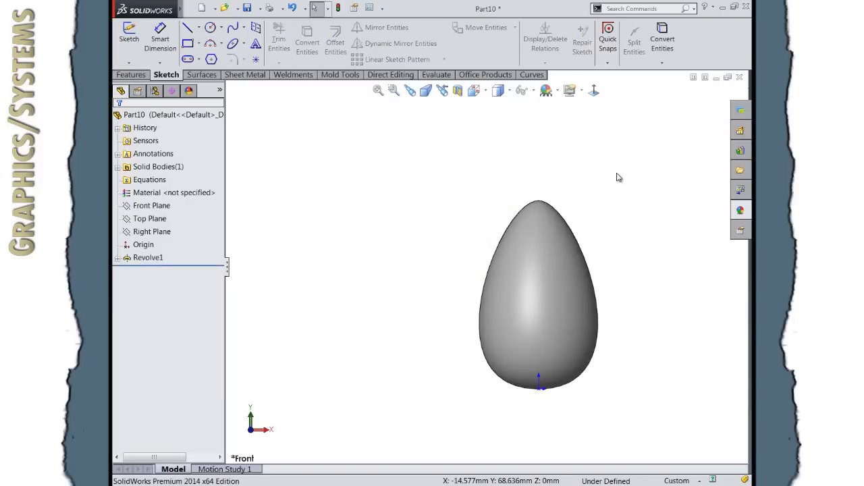
left_click(132, 74)
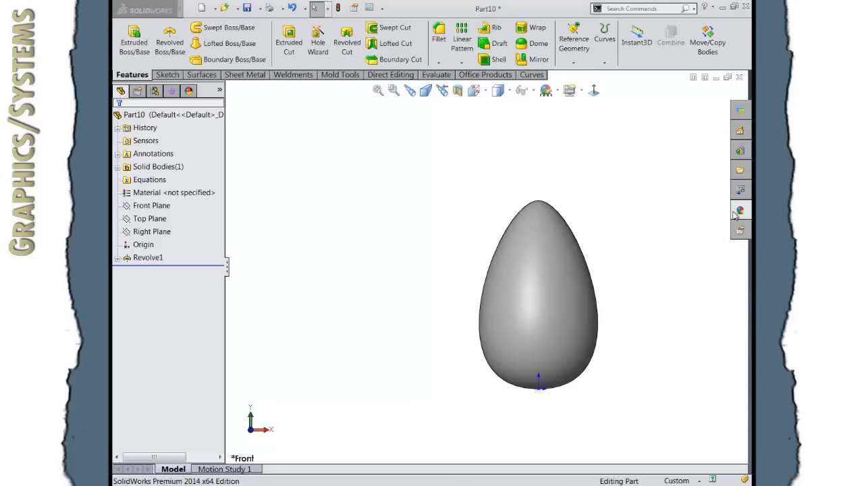
mouse_move(740, 211)
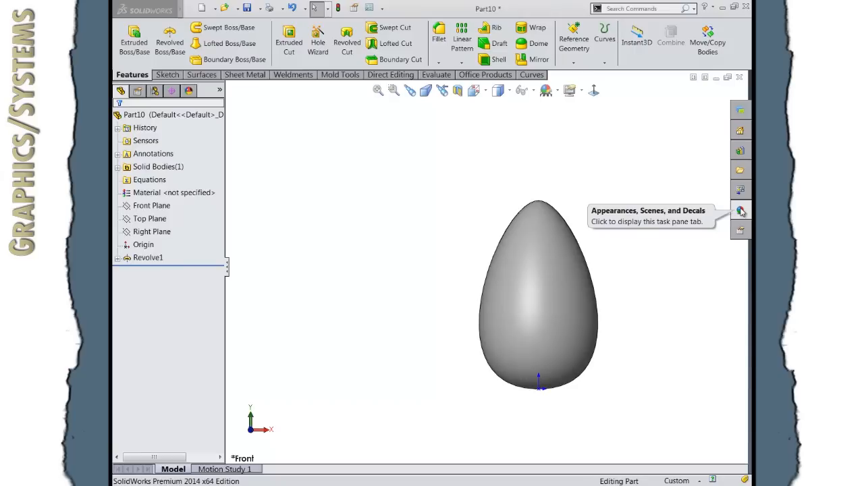
Step: Apply the Blue solid colour from the appearance library to the egg
left_click(740, 210)
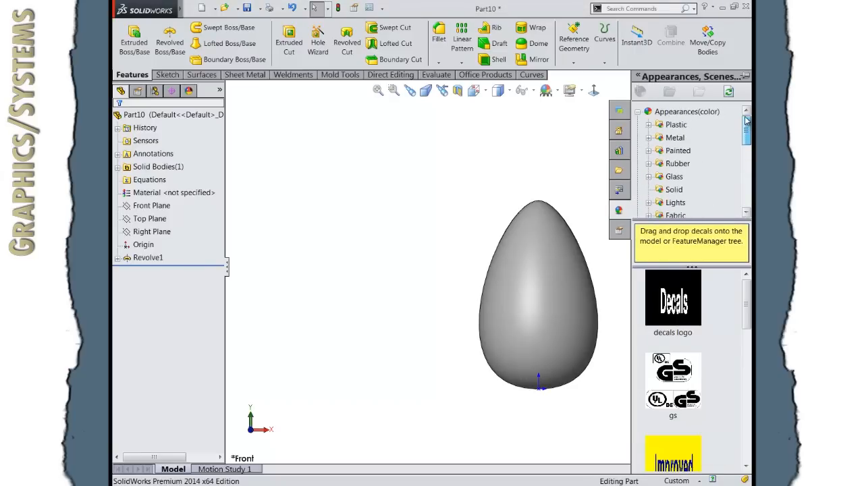
scroll("down", 3)
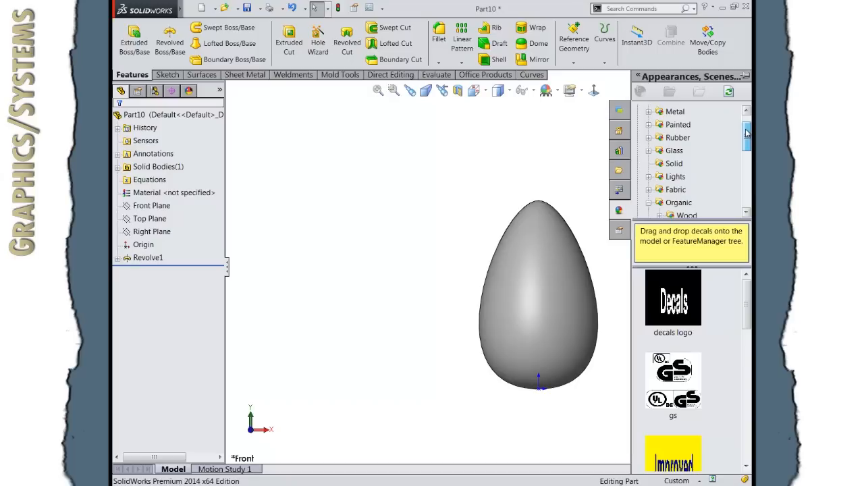
scroll("down", 3)
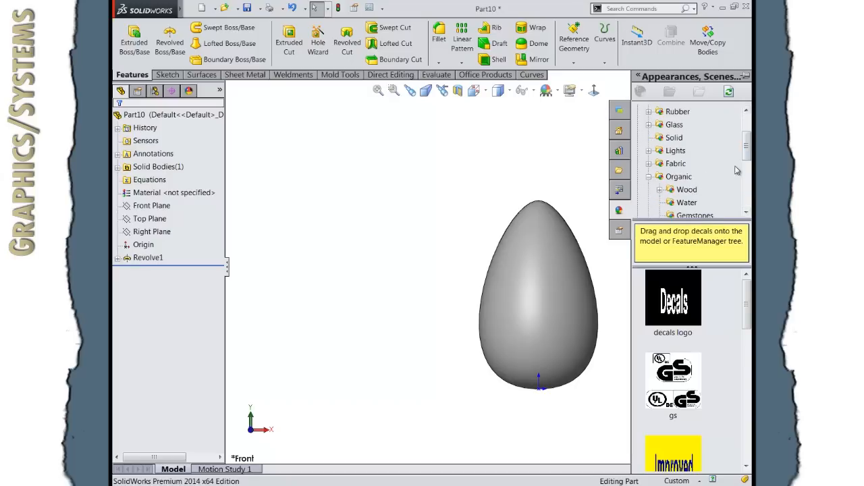
scroll("down", 3)
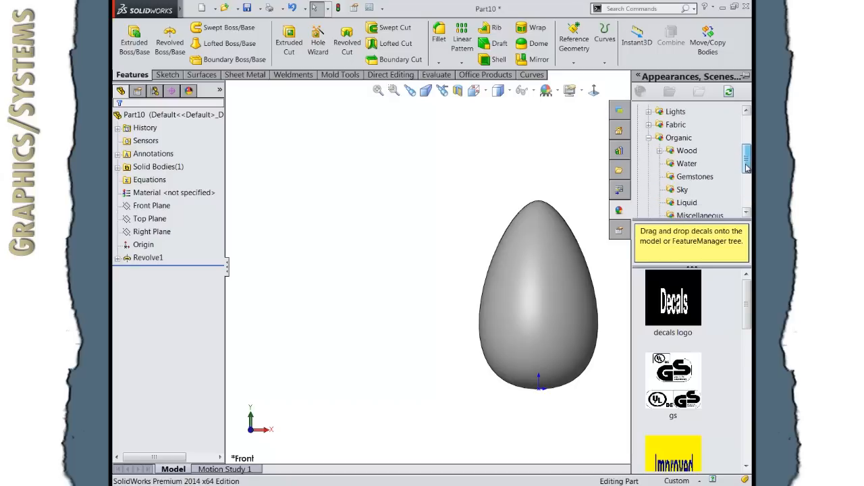
left_click(698, 203)
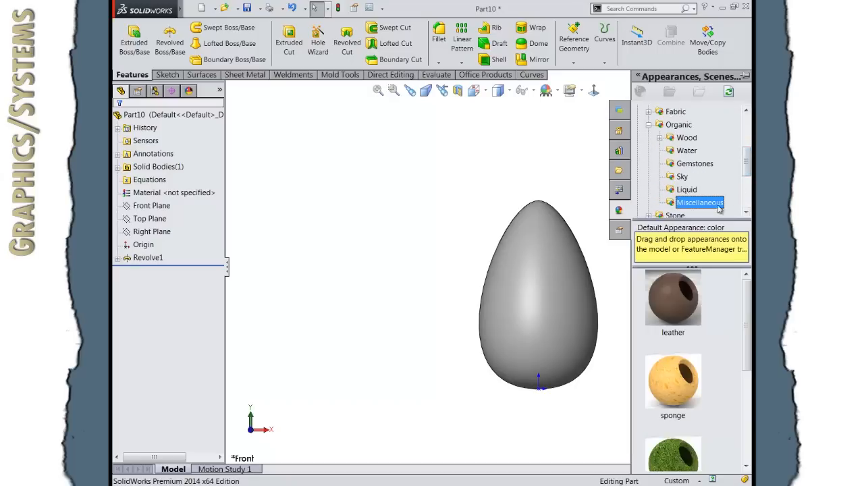
scroll("down", 3)
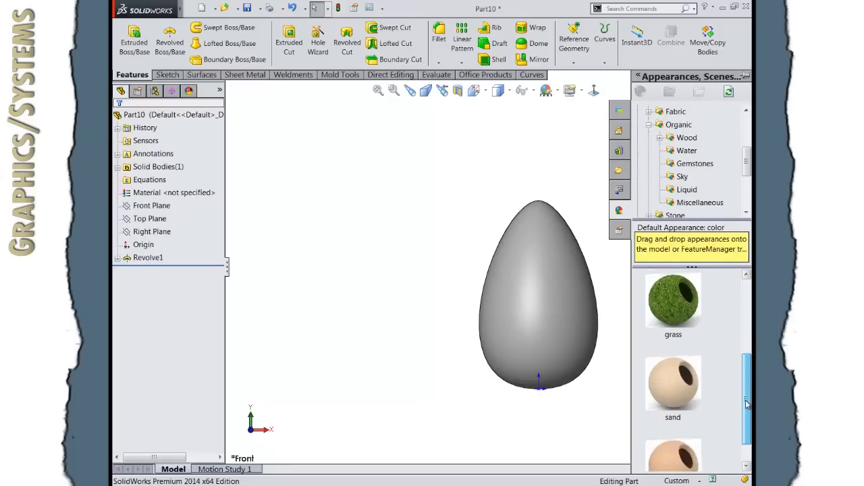
scroll("down", 3)
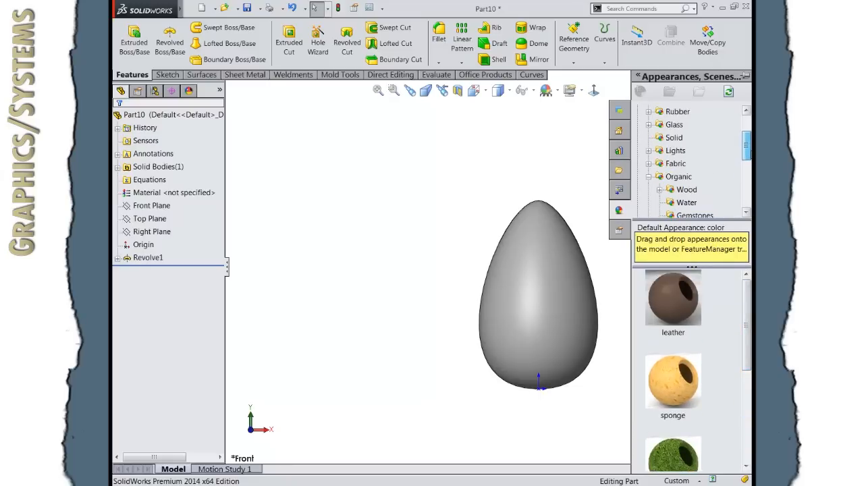
left_click(674, 138)
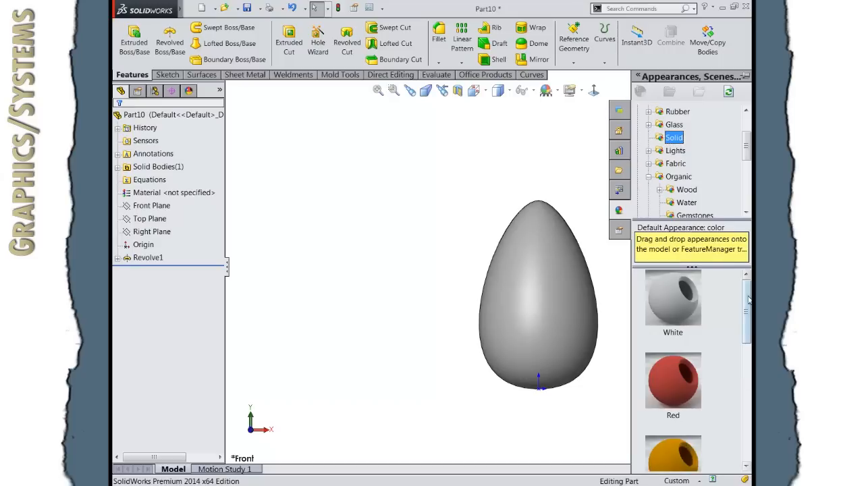
scroll("down", 3)
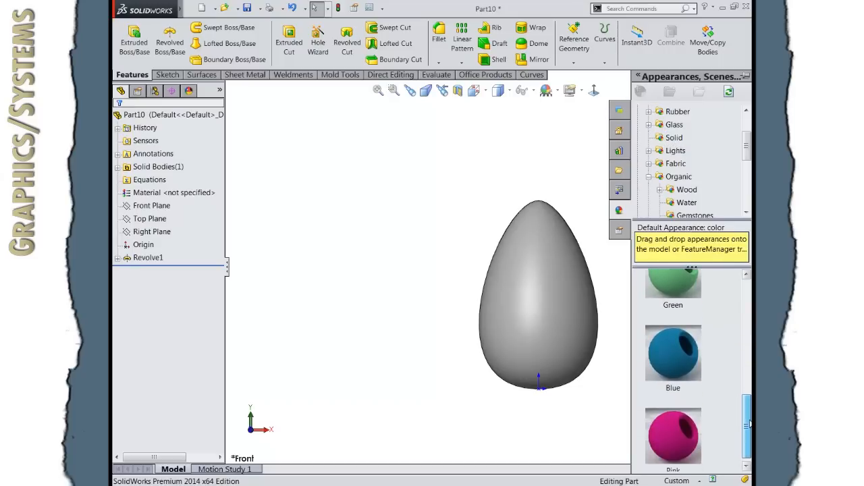
mouse_move(673, 360)
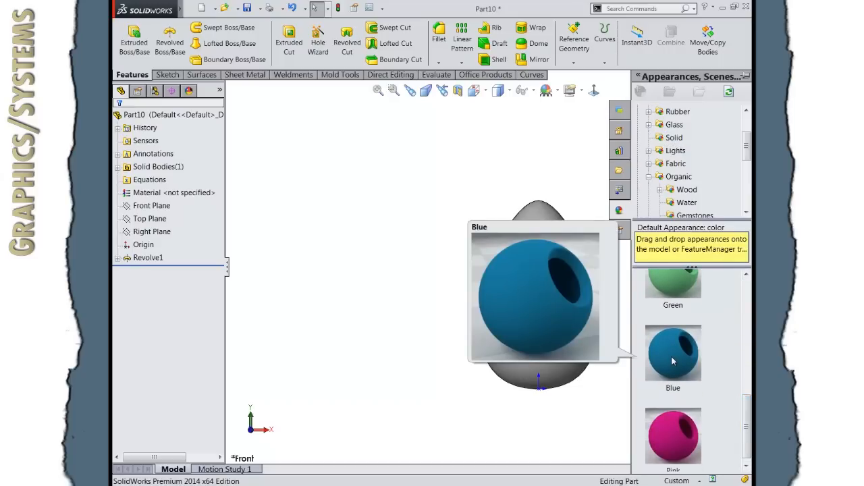
left_click(672, 354)
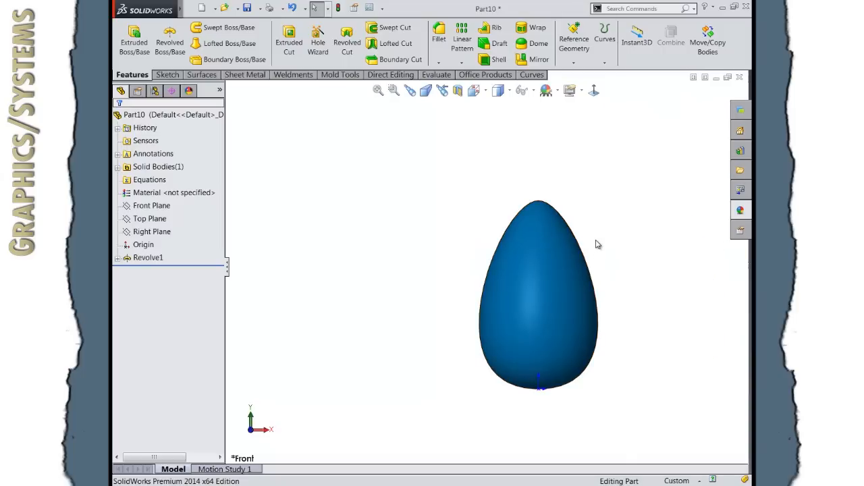
mouse_move(602, 286)
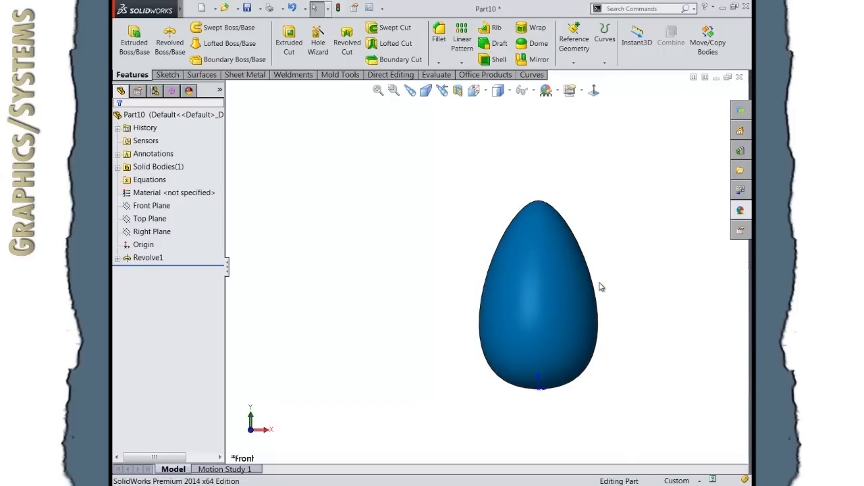
mouse_move(384, 229)
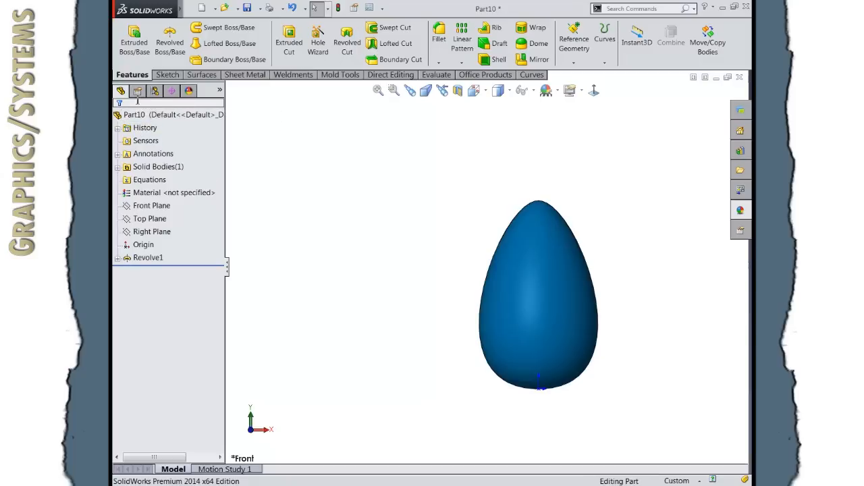
mouse_move(189, 92)
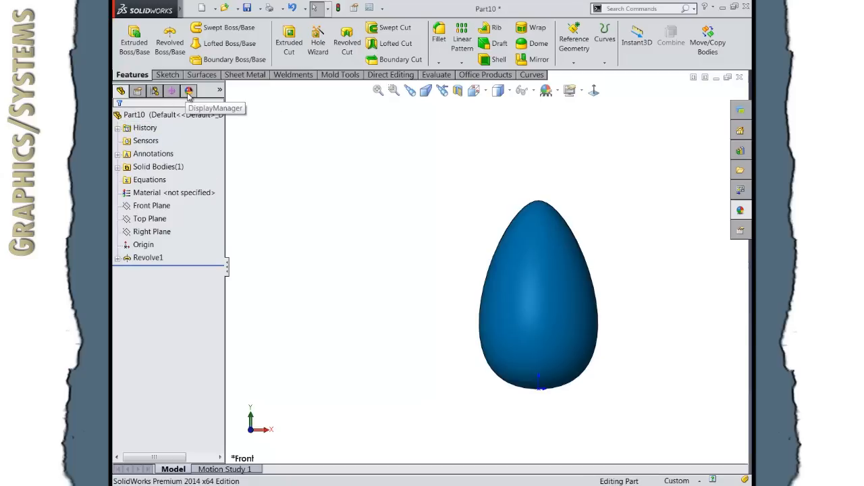
Step: Show the DisplayManager and bring up the context menu for the Blue appearance
left_click(189, 92)
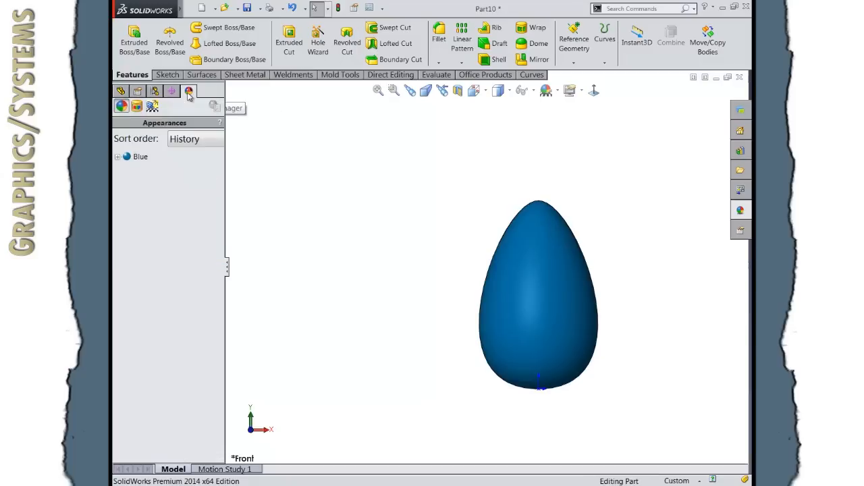
mouse_move(136, 106)
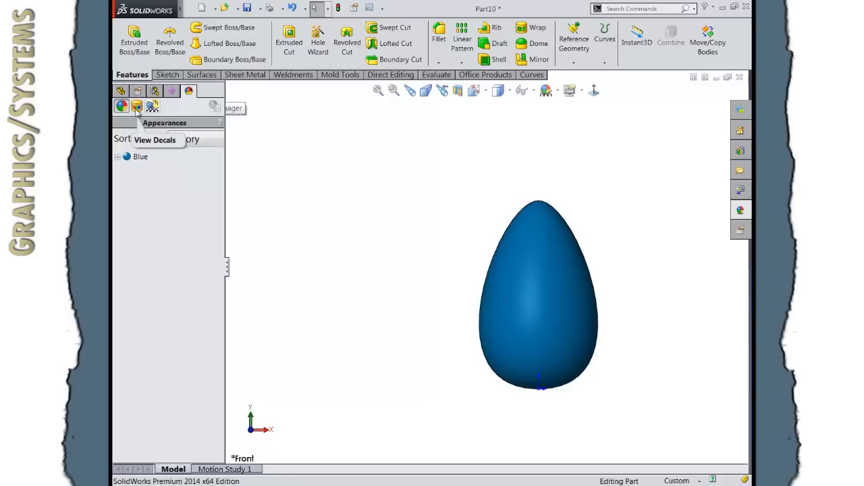
mouse_move(123, 108)
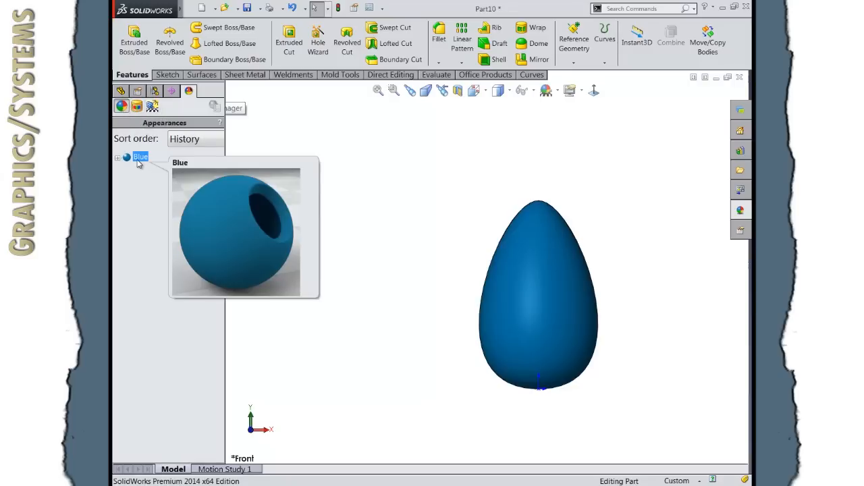
right_click(140, 157)
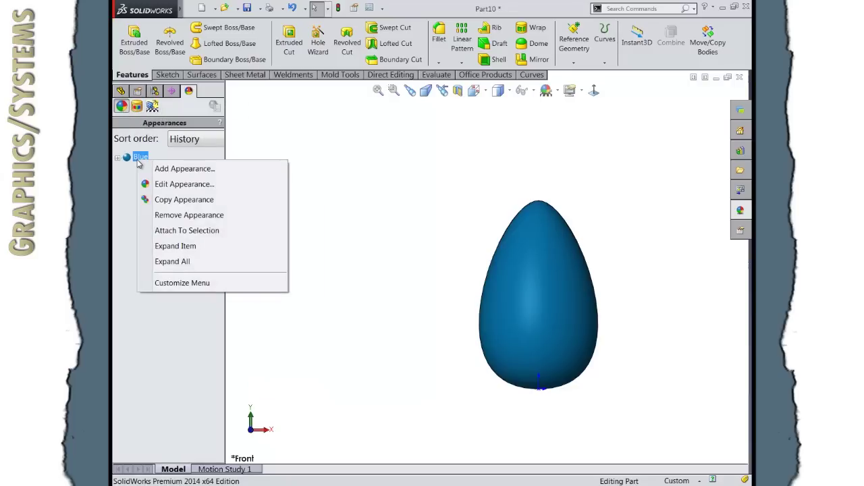
Step: Edit the Blue appearance, recolouring the egg cyan and then a paler light blue
left_click(184, 183)
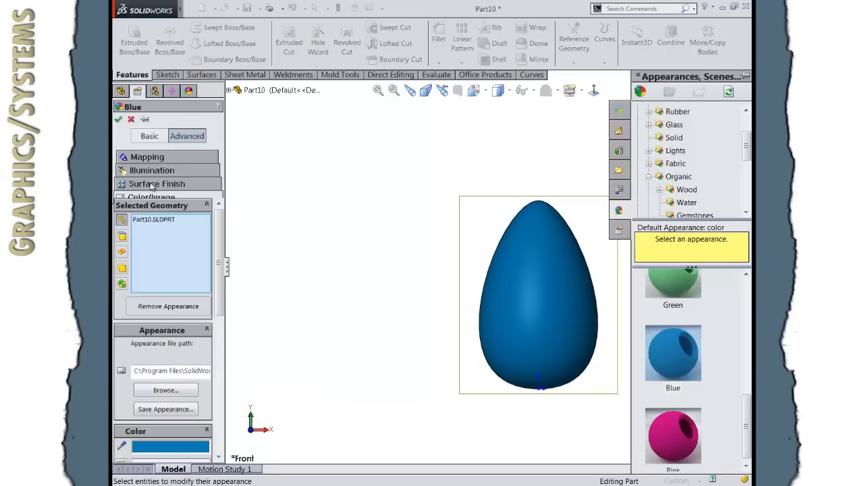
left_click(148, 135)
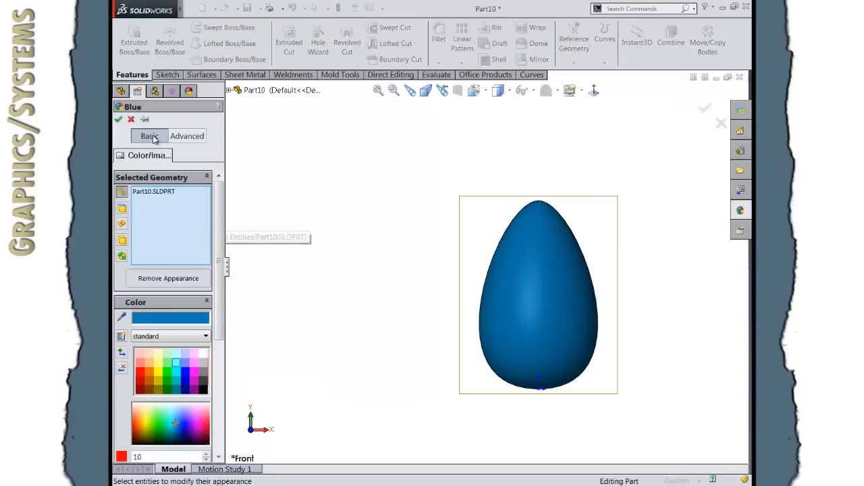
mouse_move(177, 375)
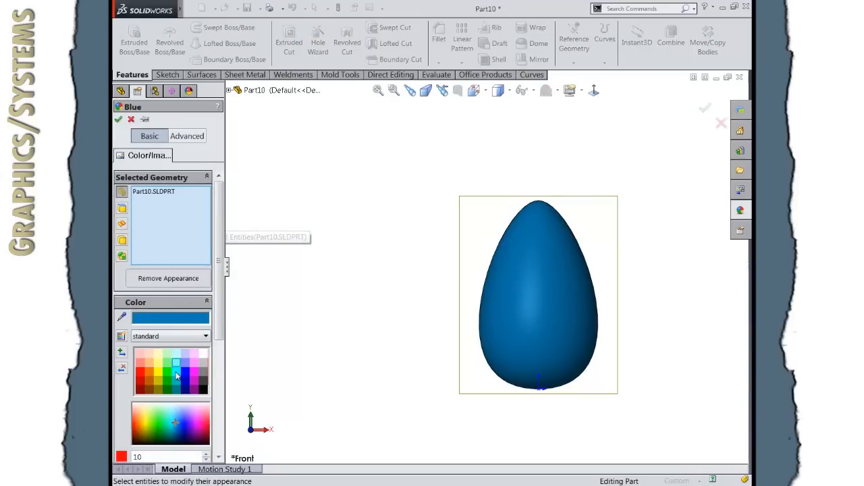
left_click(176, 362)
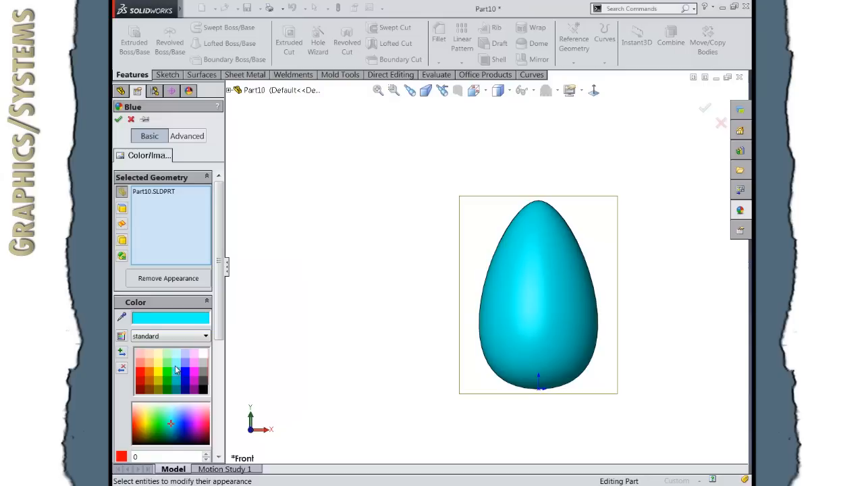
left_click(170, 424)
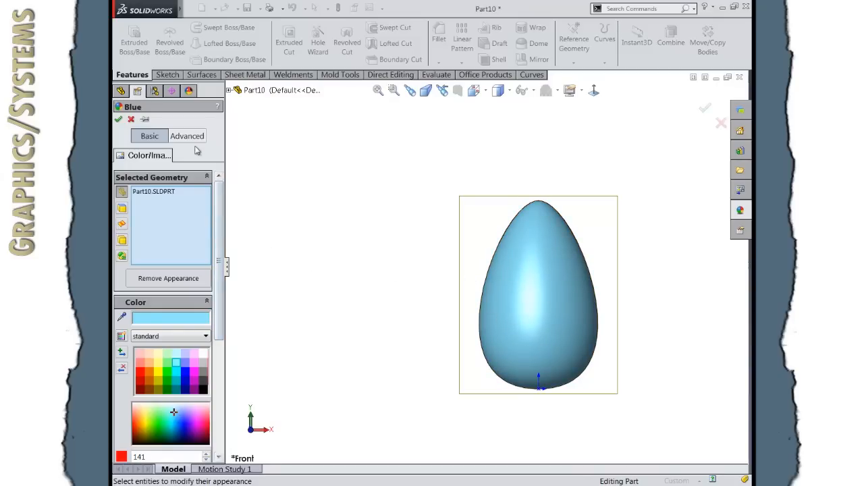
left_click(186, 135)
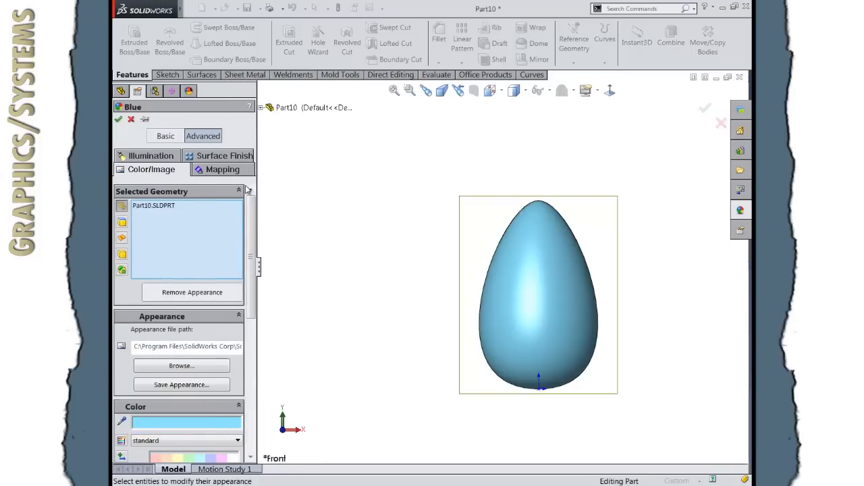
Step: Review the surface finishes and bring up the illumination settings for the appearance
left_click(225, 155)
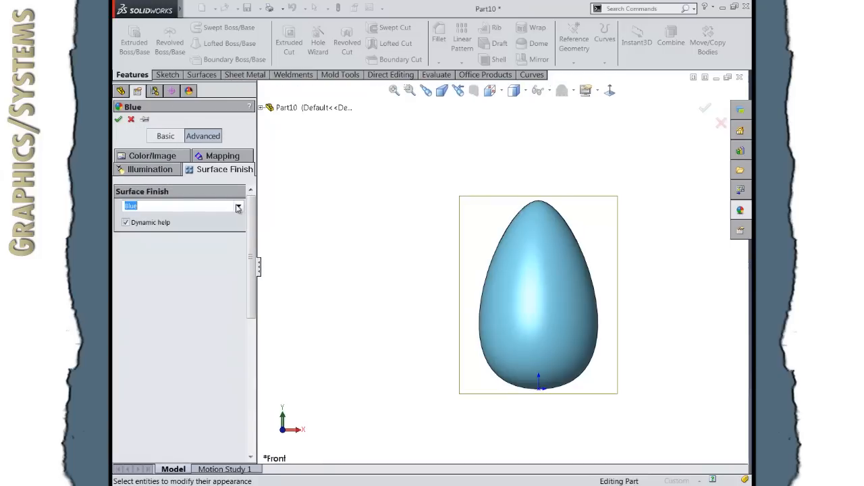
left_click(238, 205)
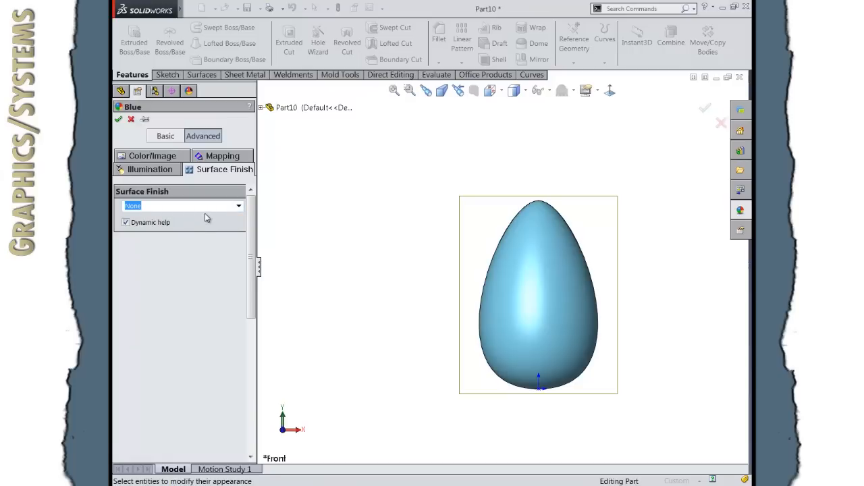
left_click(148, 169)
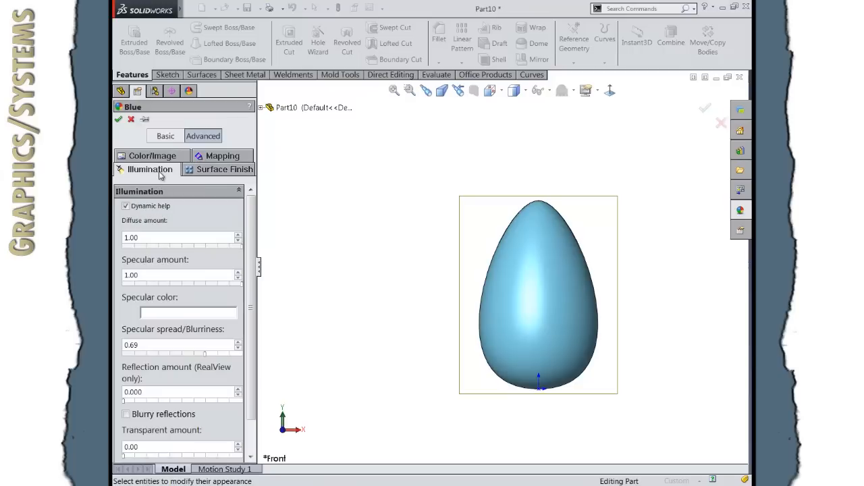
mouse_move(232, 373)
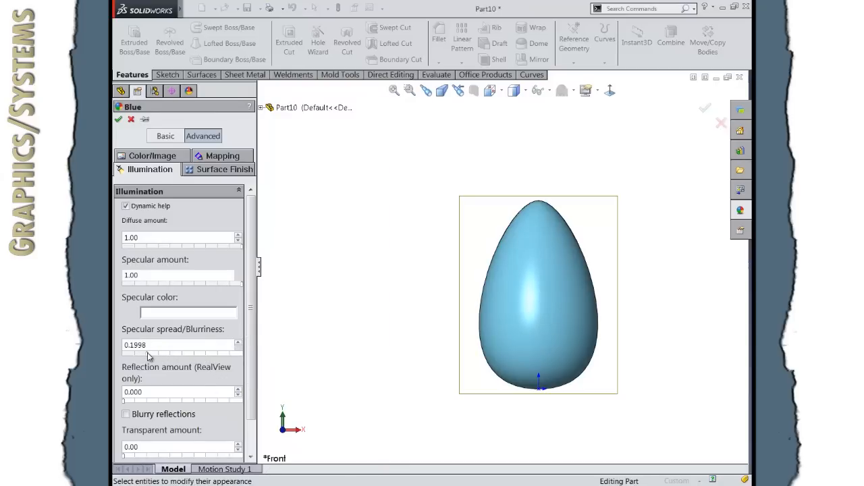
scroll("down", 3)
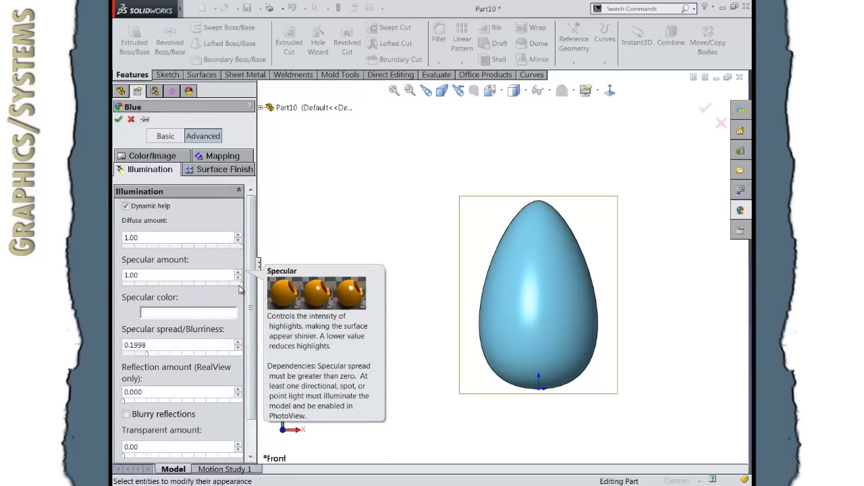
mouse_move(159, 286)
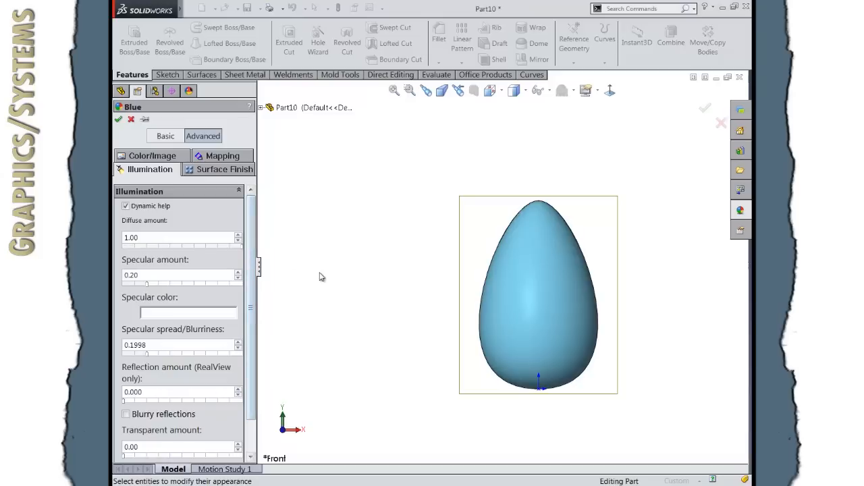
mouse_move(162, 157)
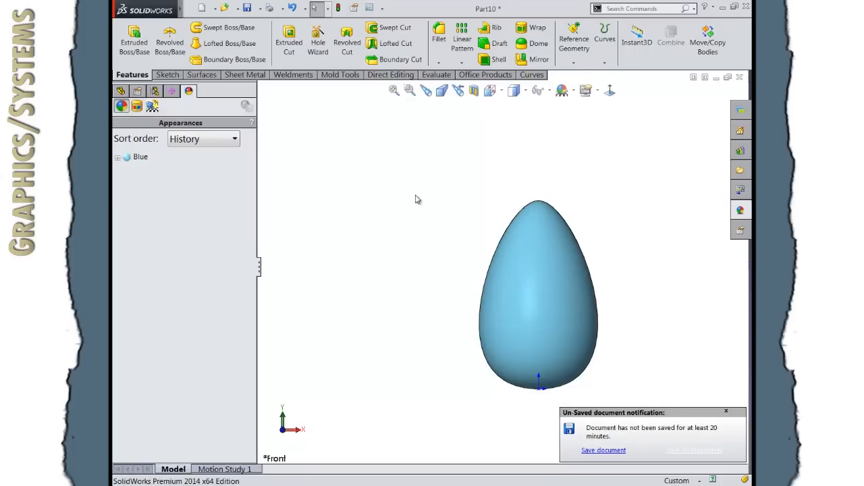
left_click(726, 411)
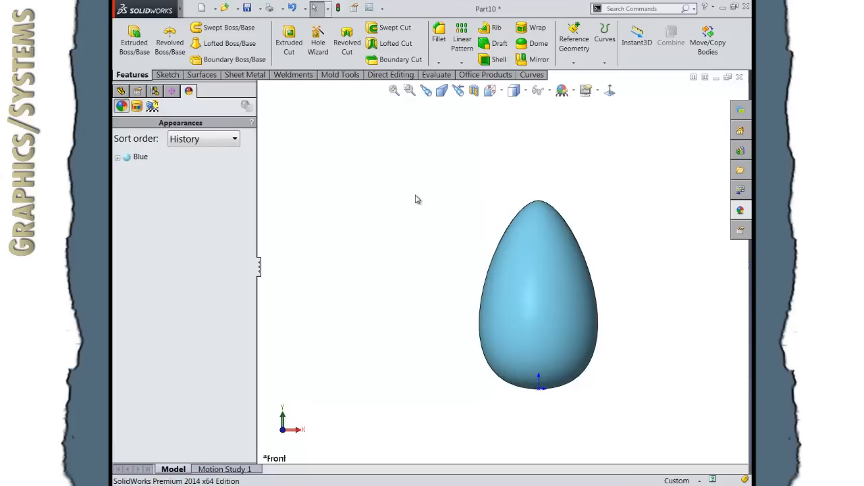
mouse_move(689, 205)
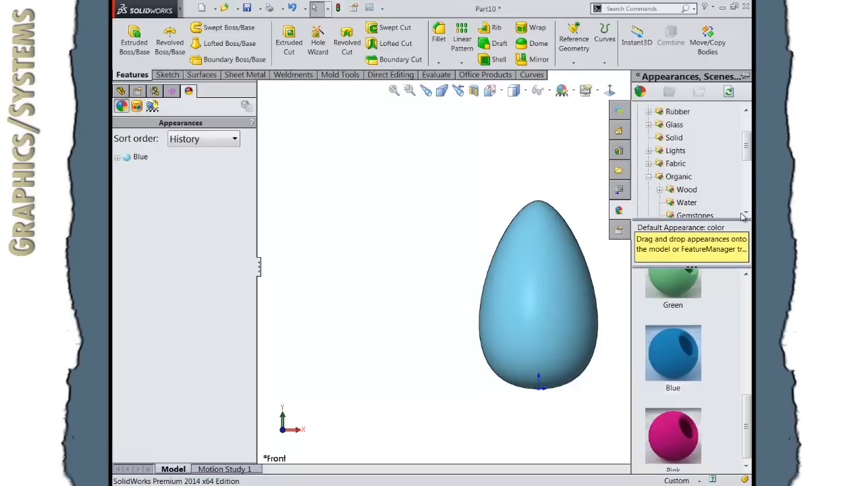
mouse_move(682, 162)
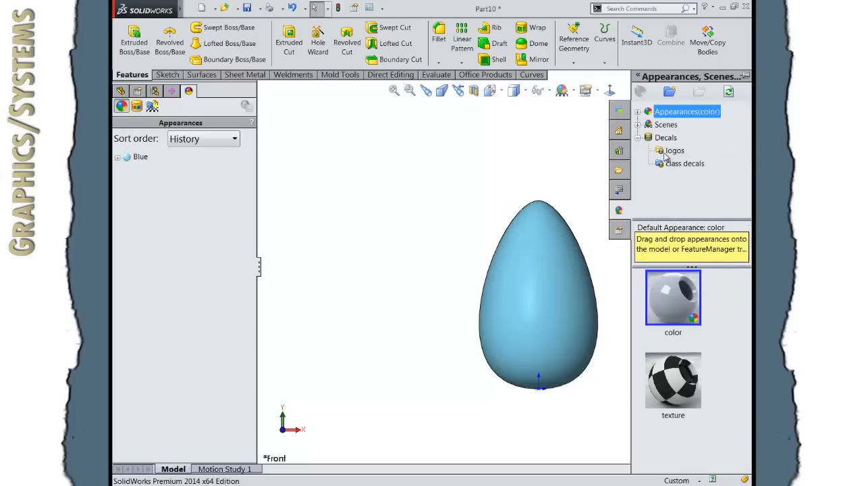
Step: Drag the DS SolidWorks Let's Go Design logo decal from Decals > logos onto the egg
left_click(675, 151)
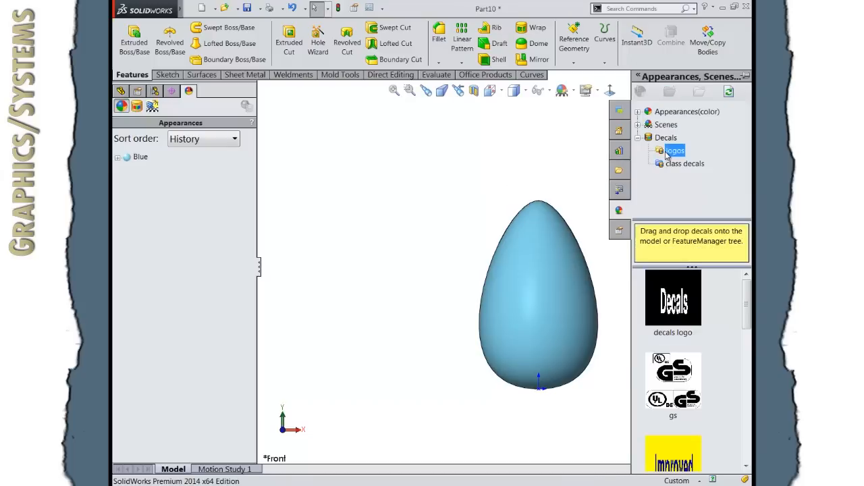
scroll("down", 3)
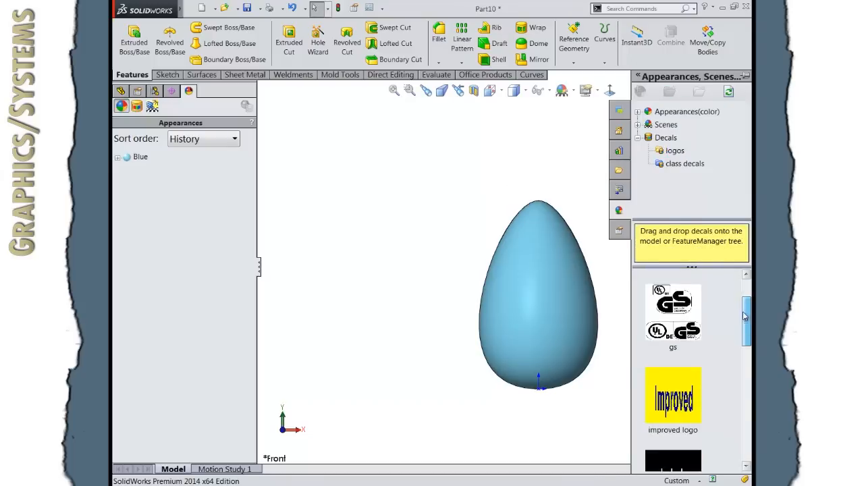
scroll("down", 3)
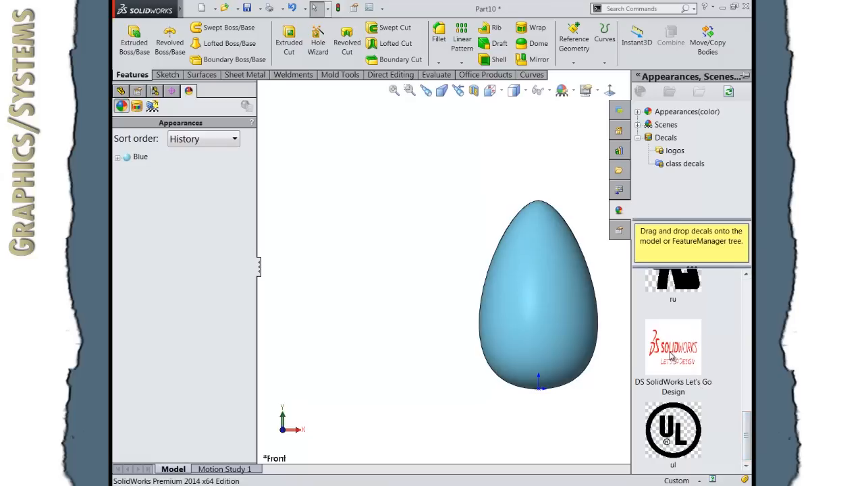
mouse_move(673, 346)
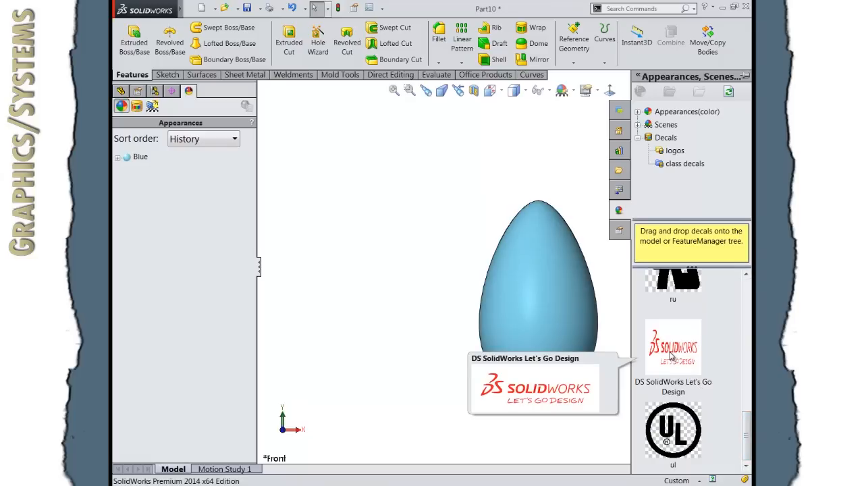
left_click(673, 348)
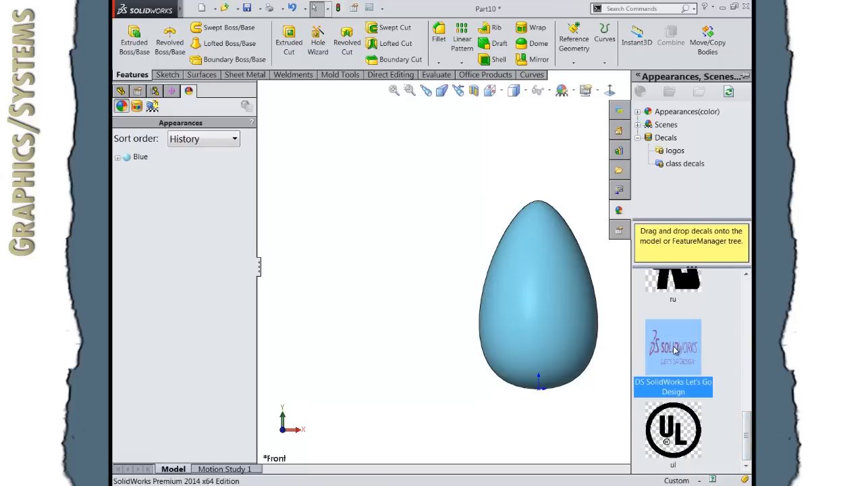
left_click_drag(673, 346, 529, 275)
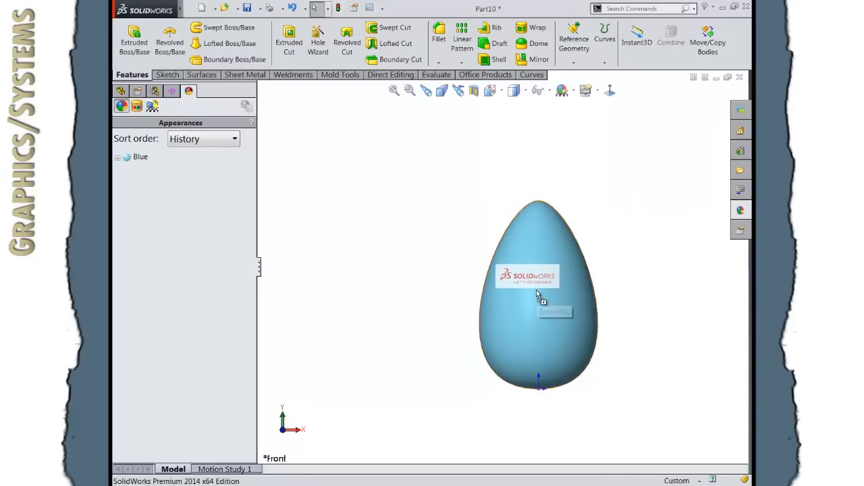
mouse_move(539, 294)
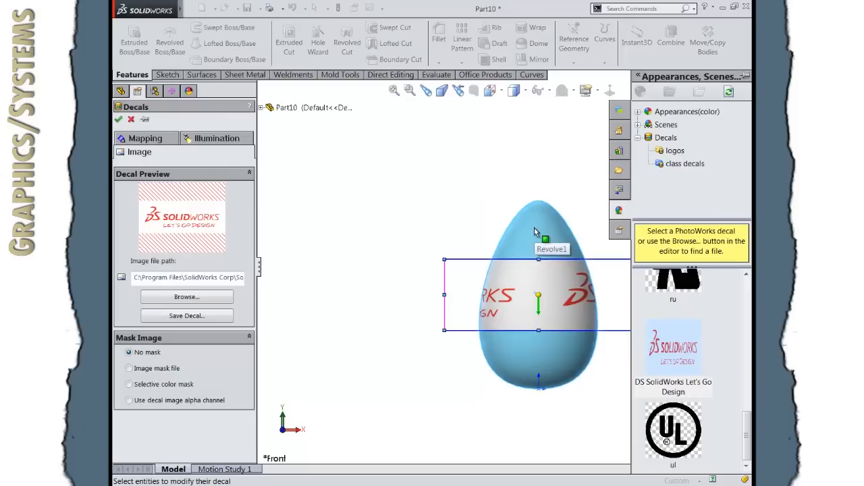
mouse_move(507, 279)
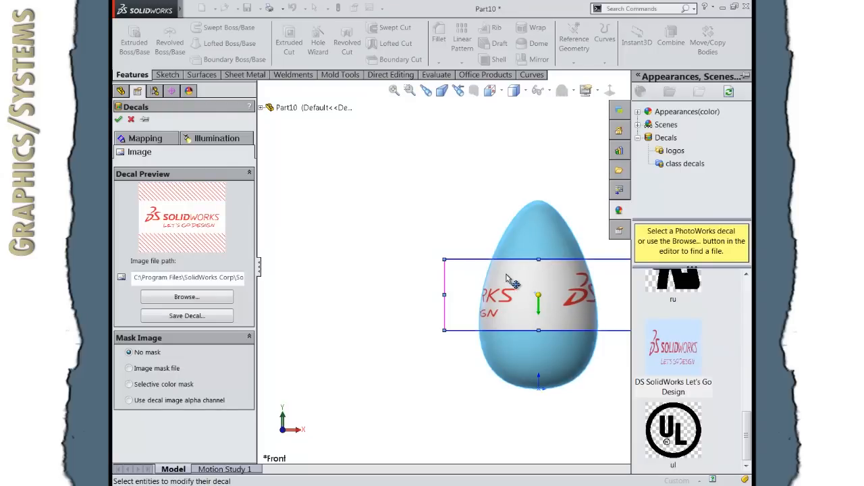
mouse_move(188, 227)
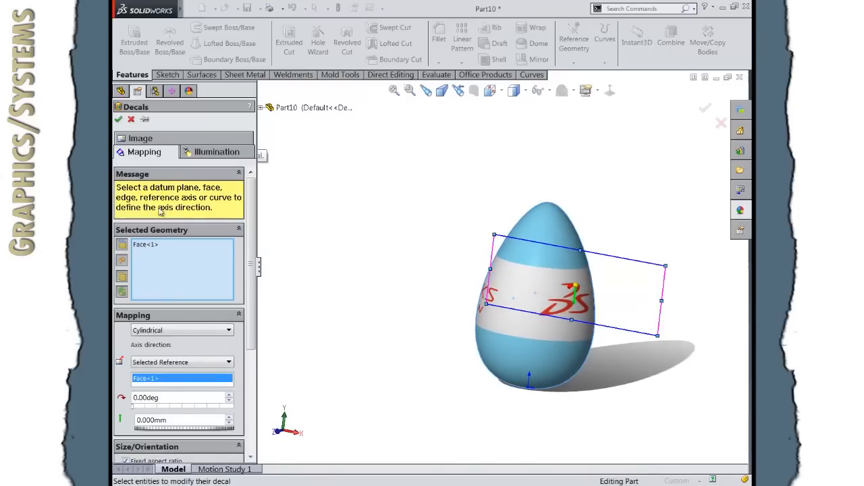
mouse_move(420, 267)
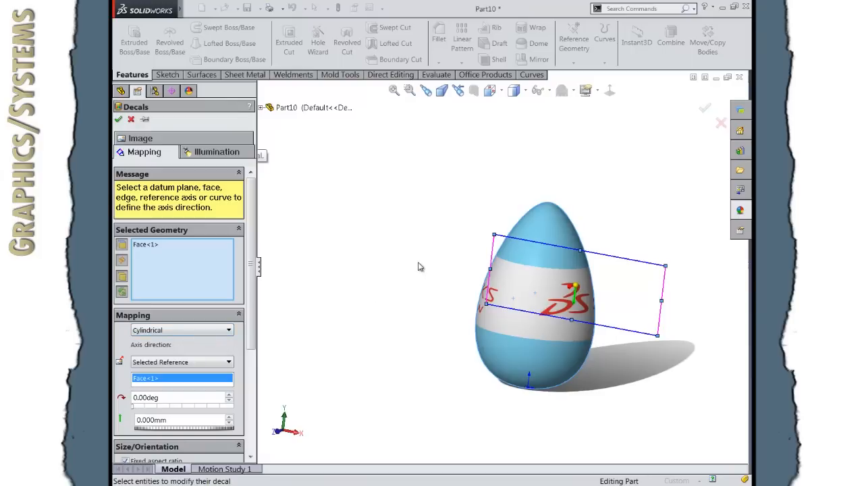
mouse_move(372, 281)
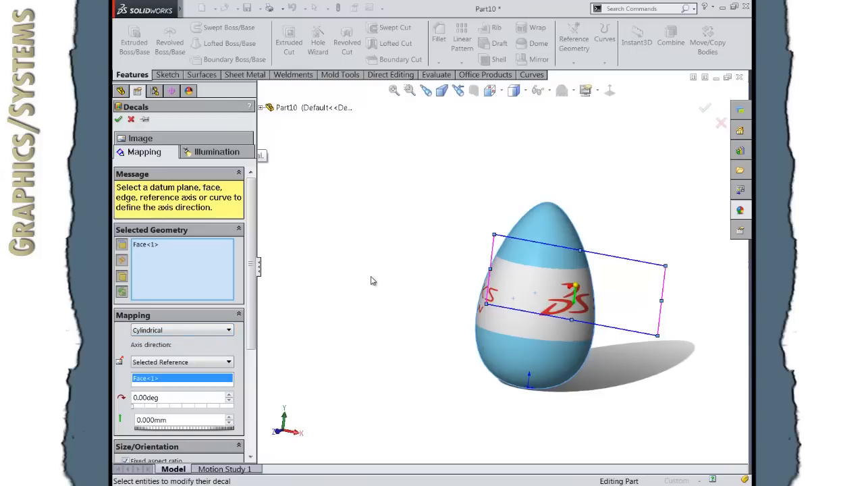
Step: Shrink the logo decal to about half size and move it onto the egg's front
scroll("down", 3)
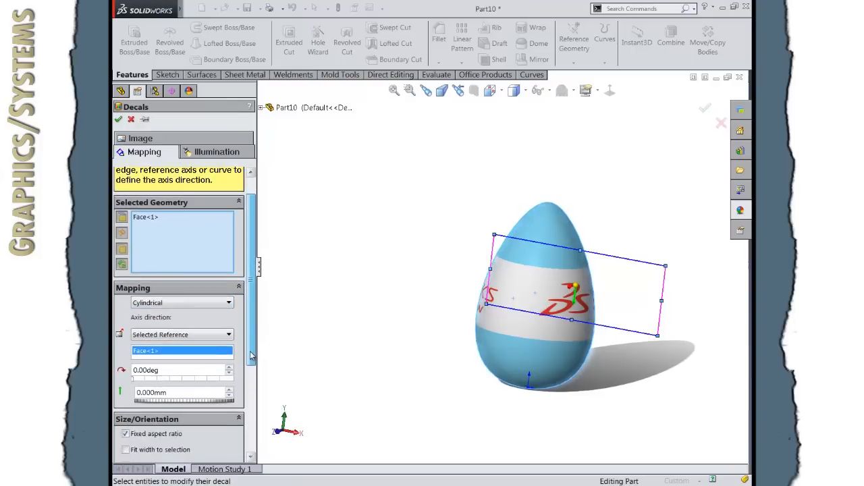
scroll("down", 3)
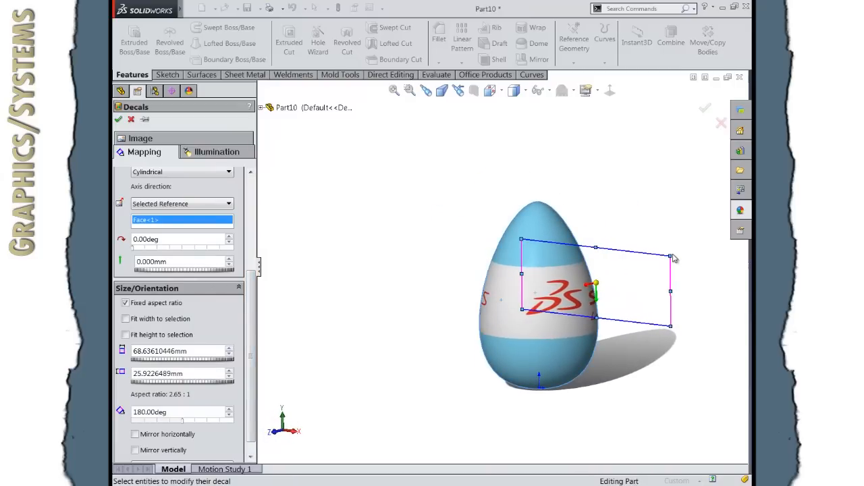
left_click_drag(673, 257, 667, 259)
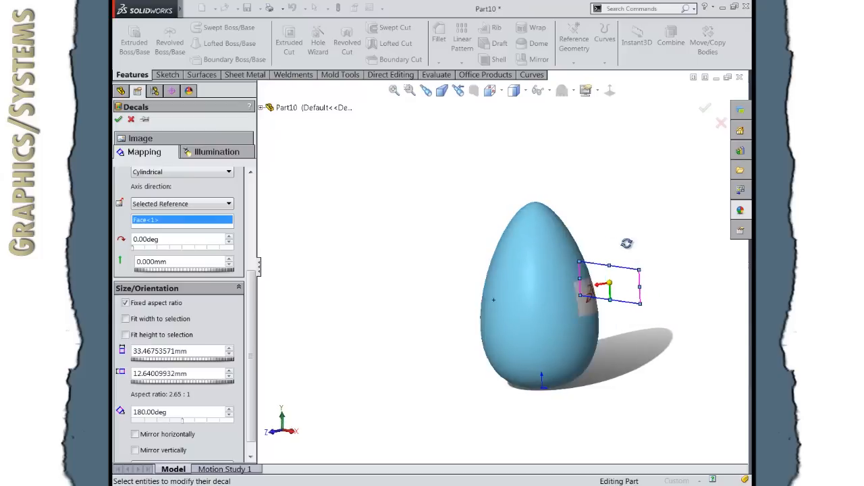
left_click_drag(608, 284, 479, 324)
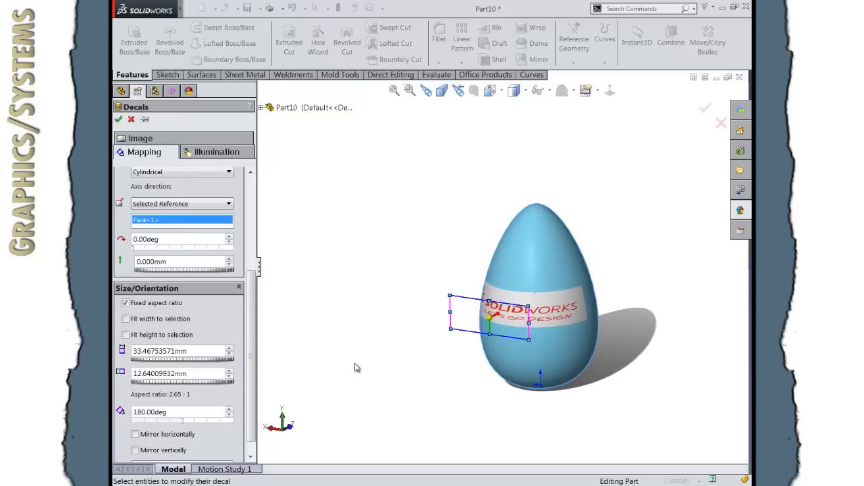
scroll("down", 3)
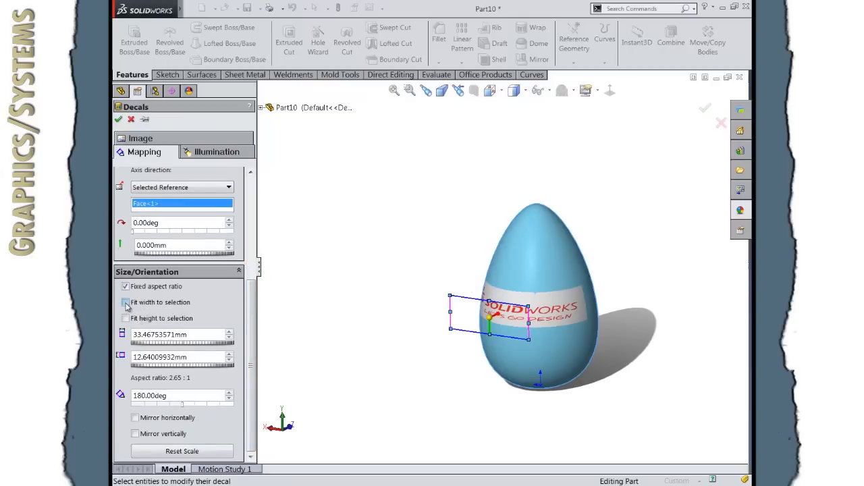
left_click(125, 303)
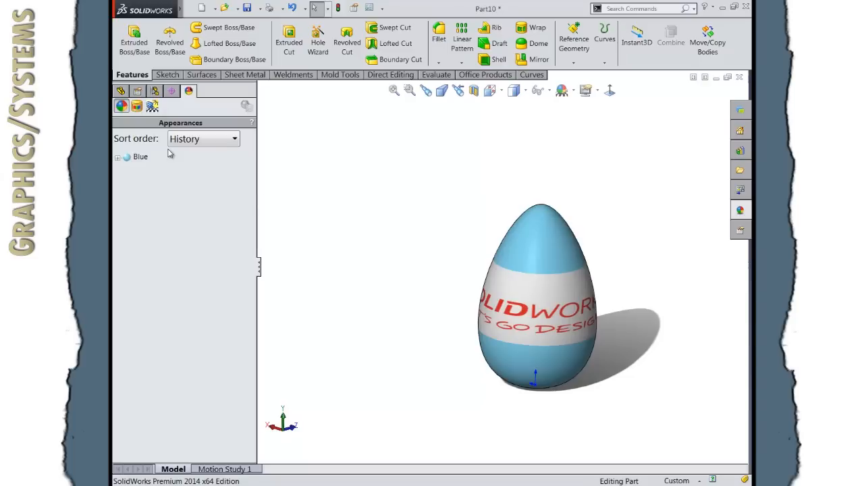
mouse_move(136, 107)
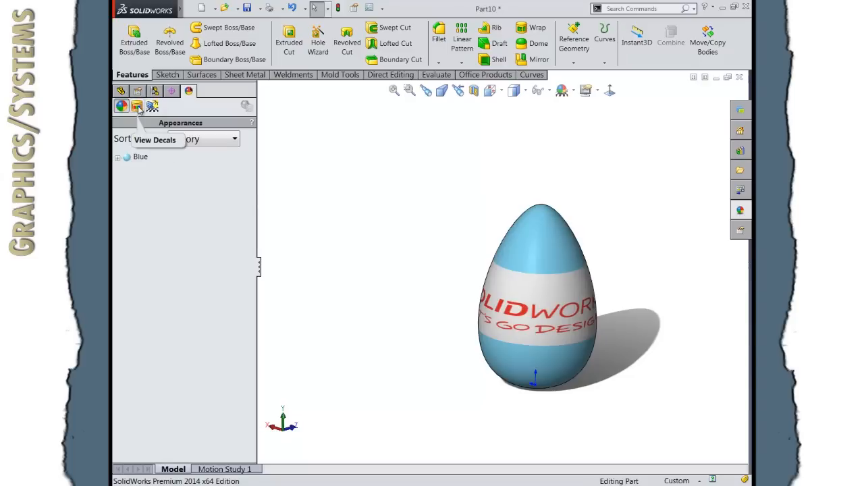
Step: Reopen the sw_logo_lets_go_design decal for editing from the decals list
left_click(138, 106)
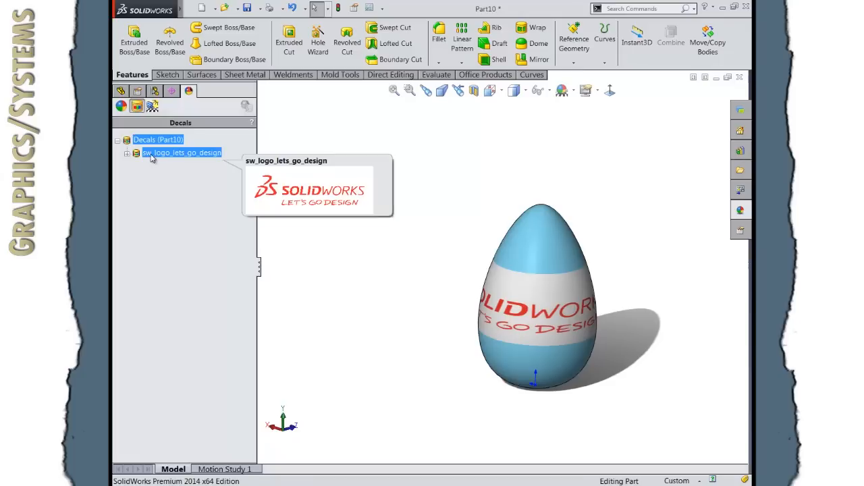
double_click(181, 153)
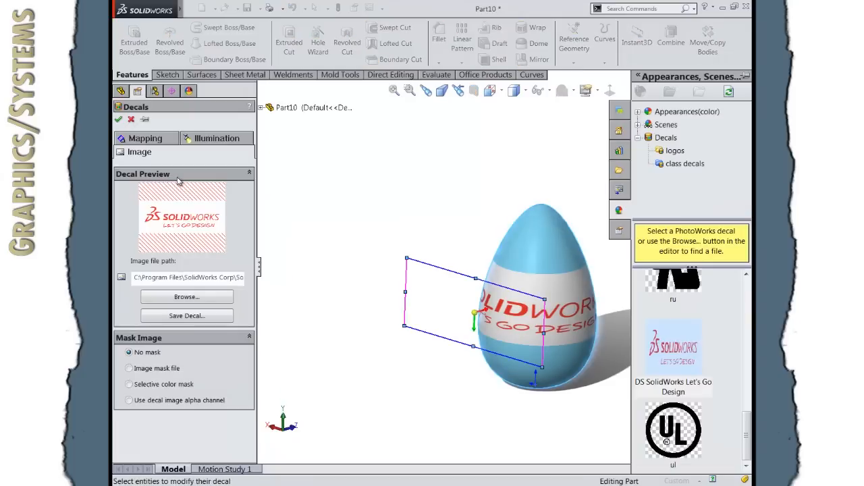
mouse_move(186, 298)
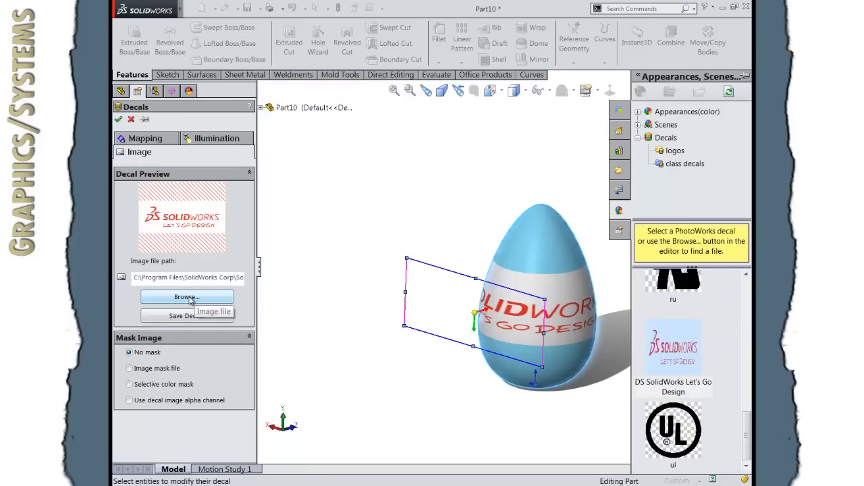
Step: Swap the decal image for the stripes picture from Pictures
left_click(183, 297)
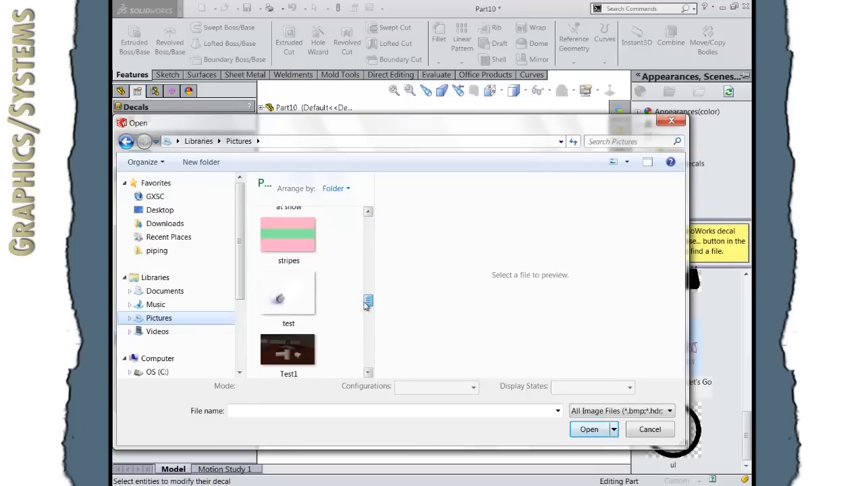
mouse_move(284, 244)
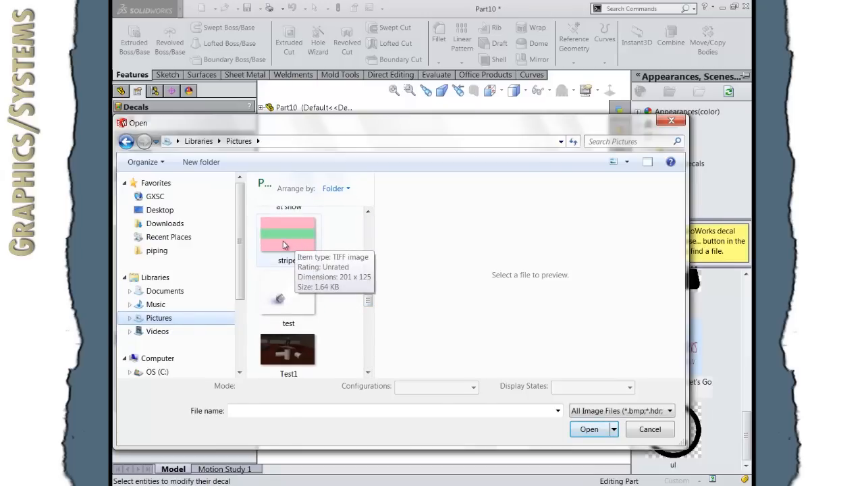
left_click(286, 237)
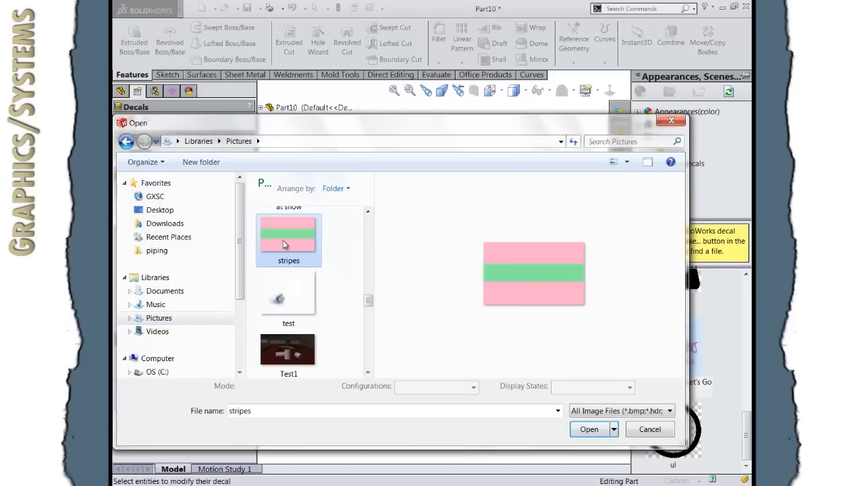
mouse_move(297, 252)
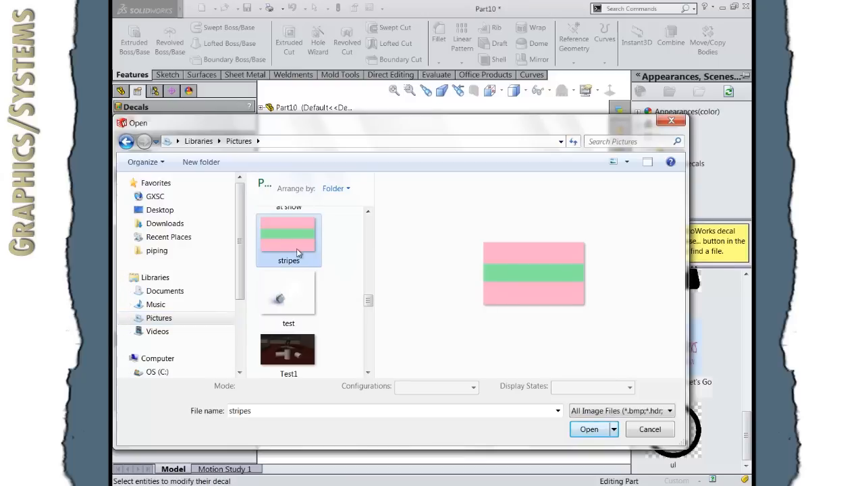
mouse_move(297, 241)
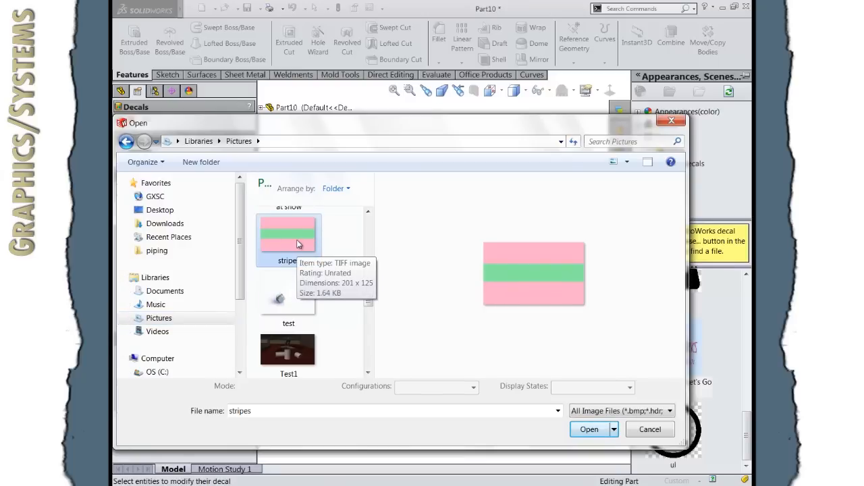
mouse_move(402, 303)
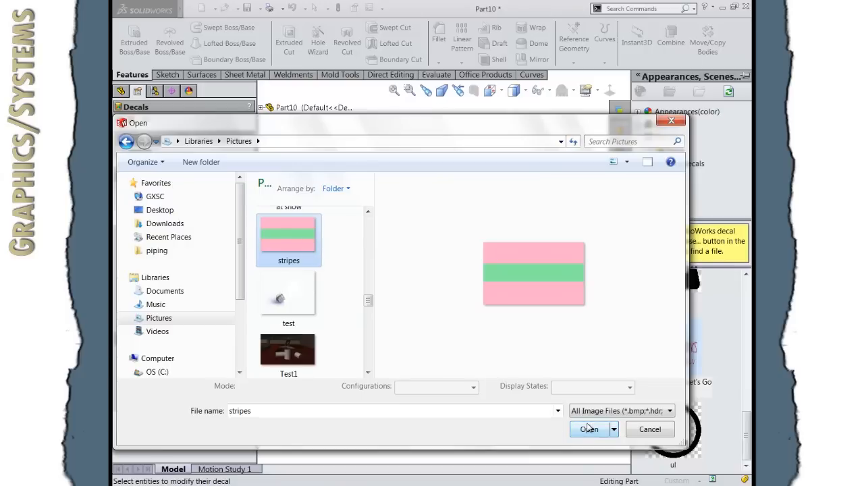
left_click(589, 429)
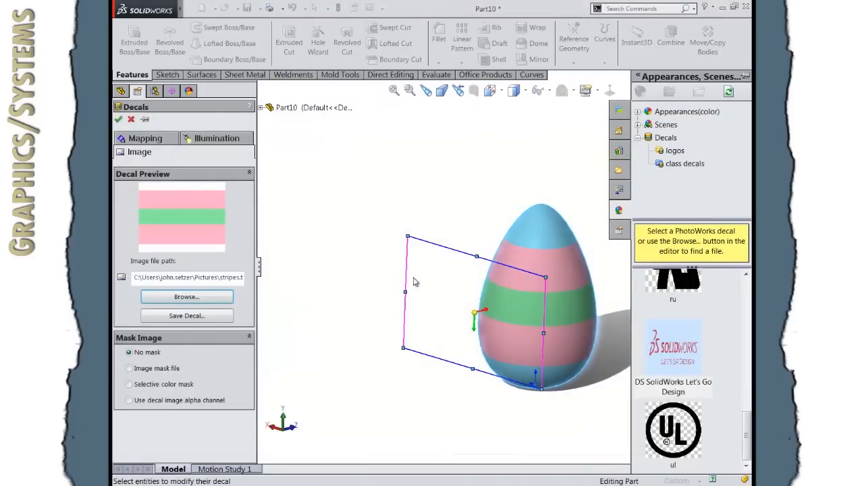
mouse_move(324, 289)
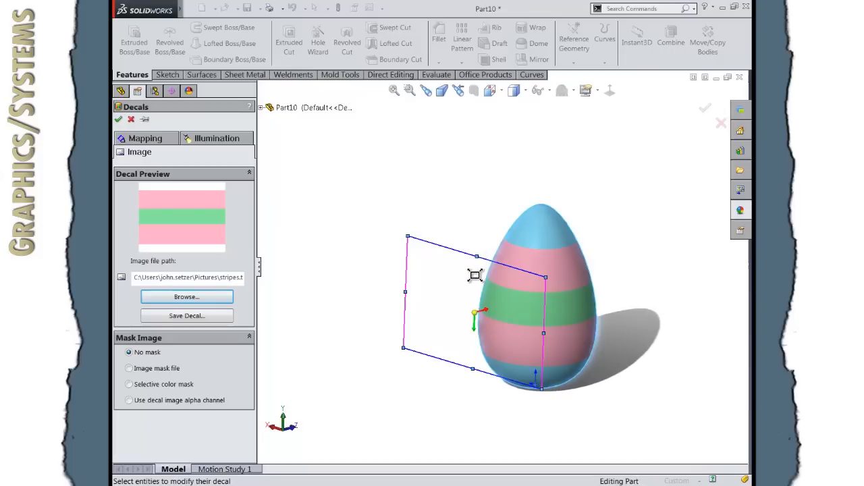
mouse_move(417, 251)
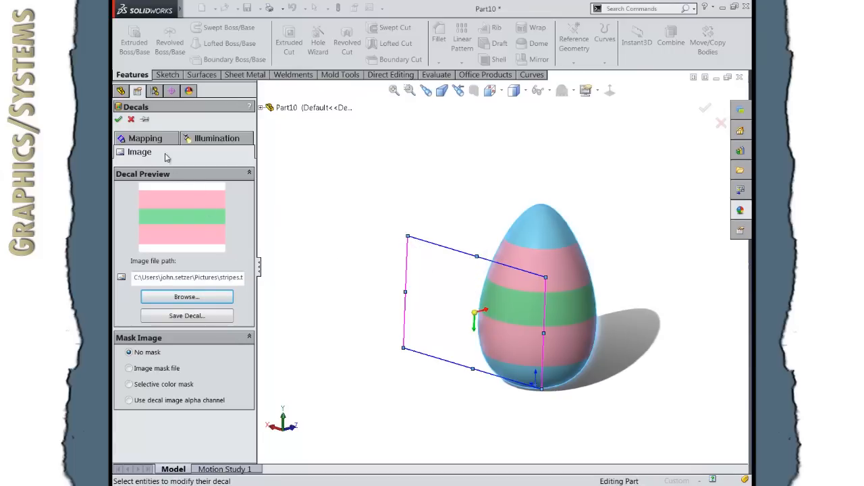
Step: Map the decal cylindrically, fit width to selection without fixed aspect ratio, and confirm
left_click(143, 138)
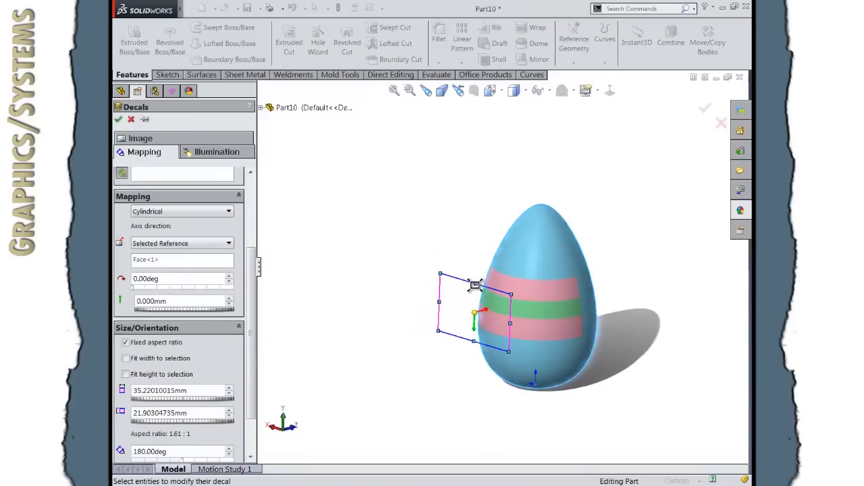
left_click_drag(475, 285, 532, 328)
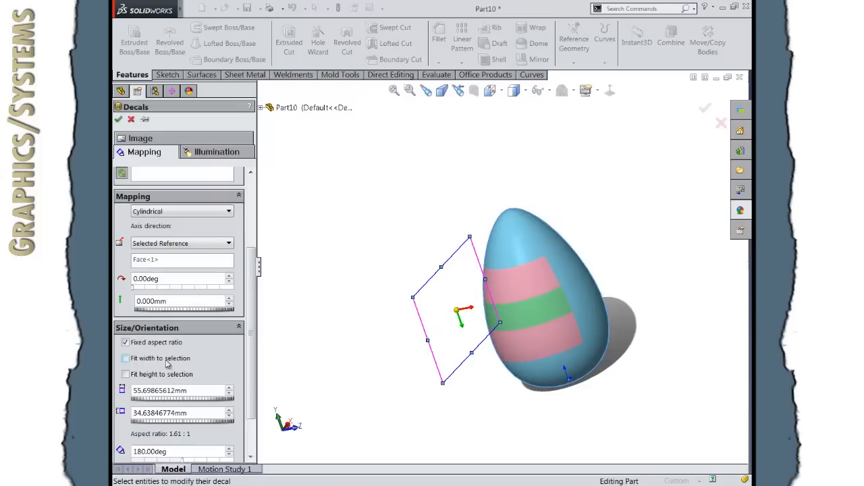
left_click(124, 358)
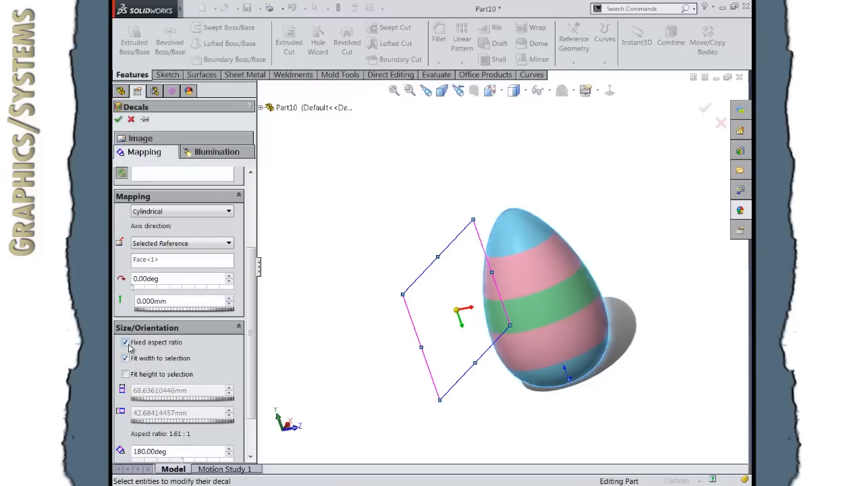
left_click(124, 343)
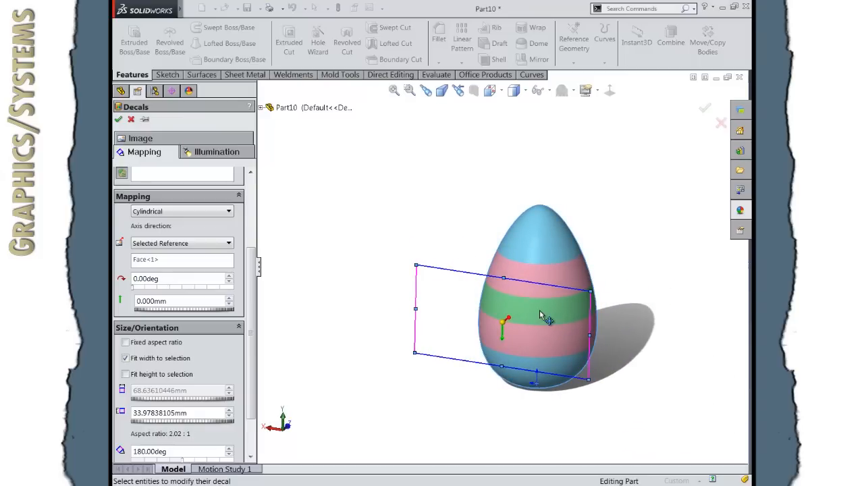
mouse_move(543, 339)
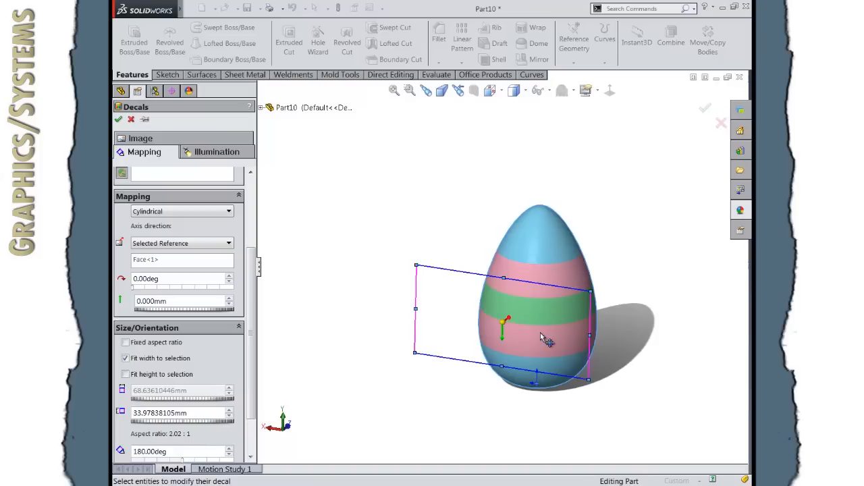
scroll("down", 3)
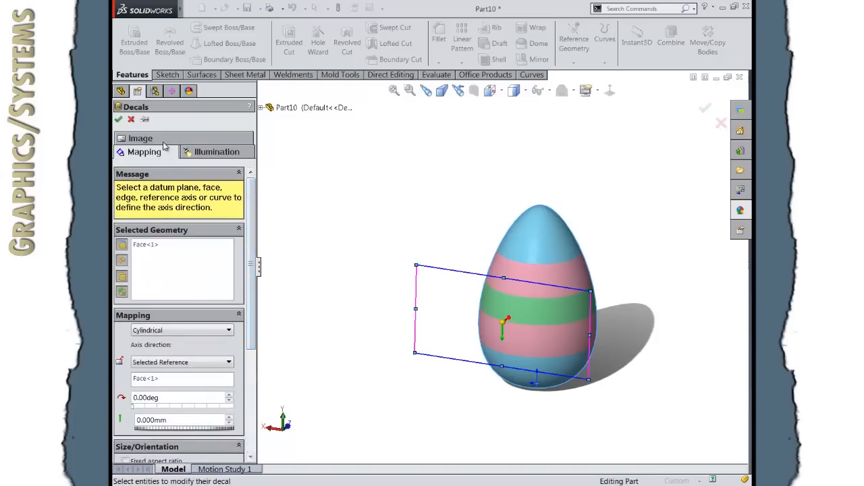
left_click(141, 138)
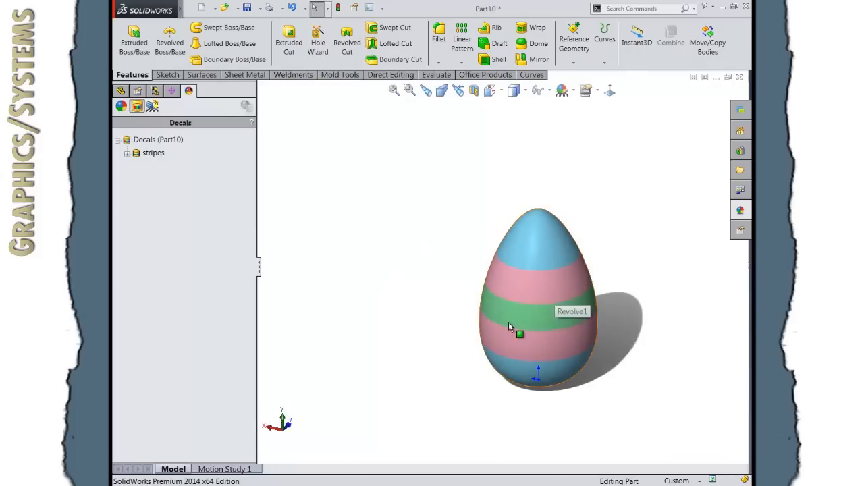
mouse_move(382, 312)
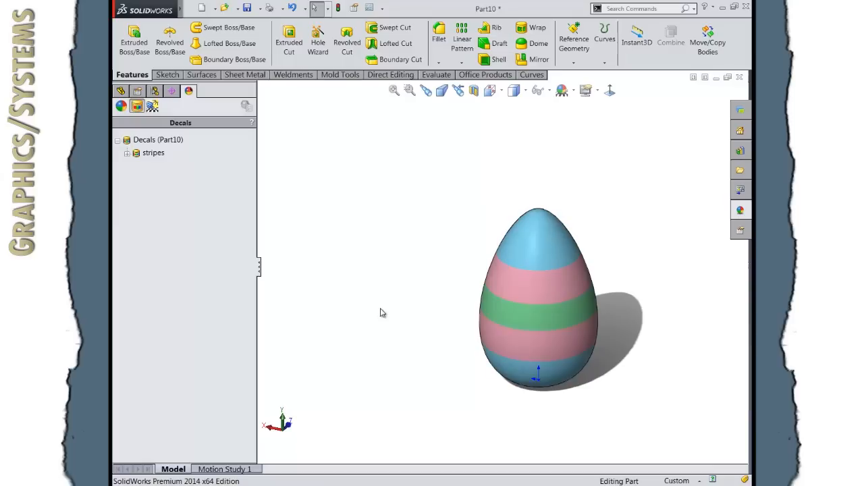
mouse_move(646, 258)
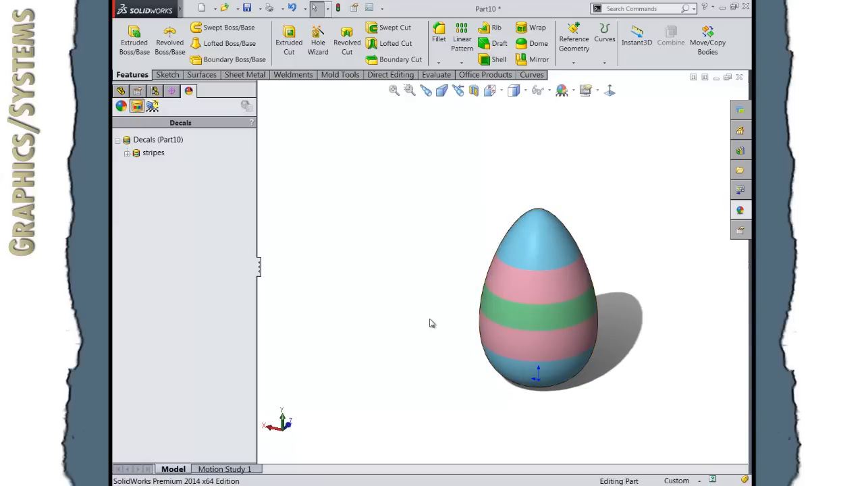
mouse_move(409, 262)
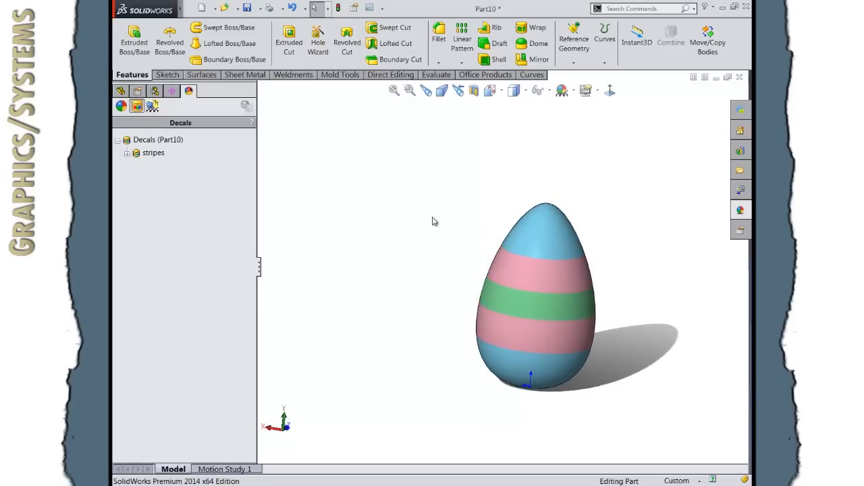
mouse_move(379, 349)
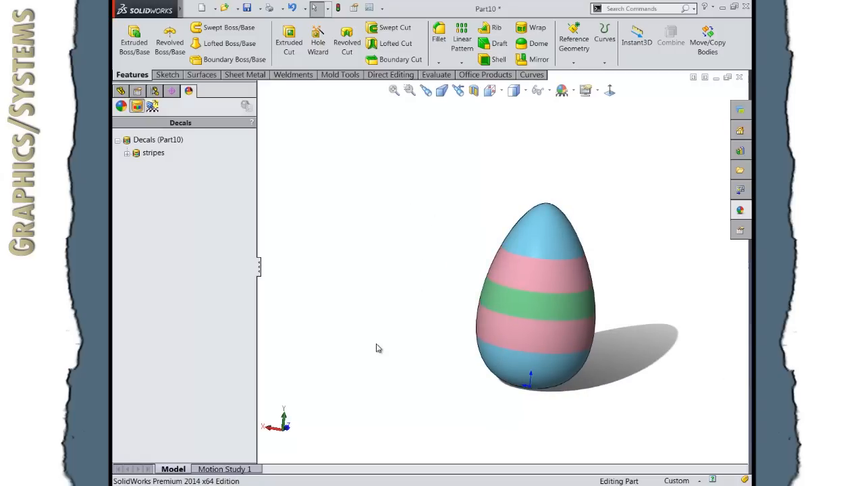
mouse_move(456, 359)
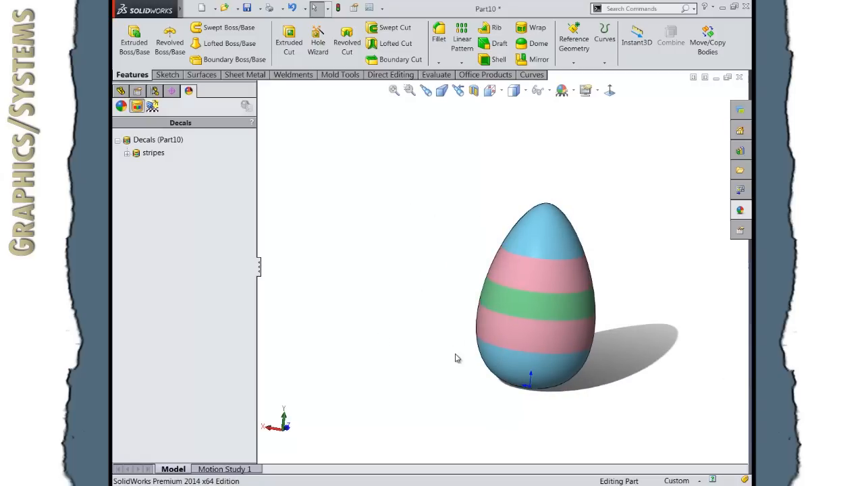
mouse_move(416, 259)
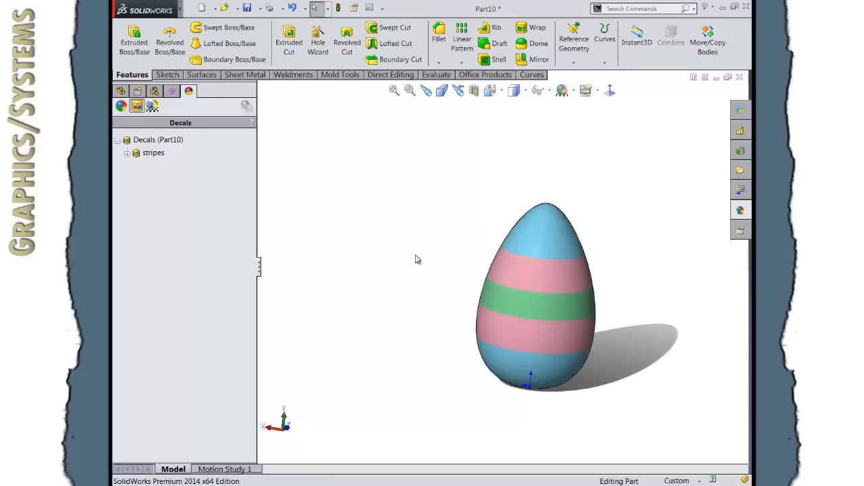